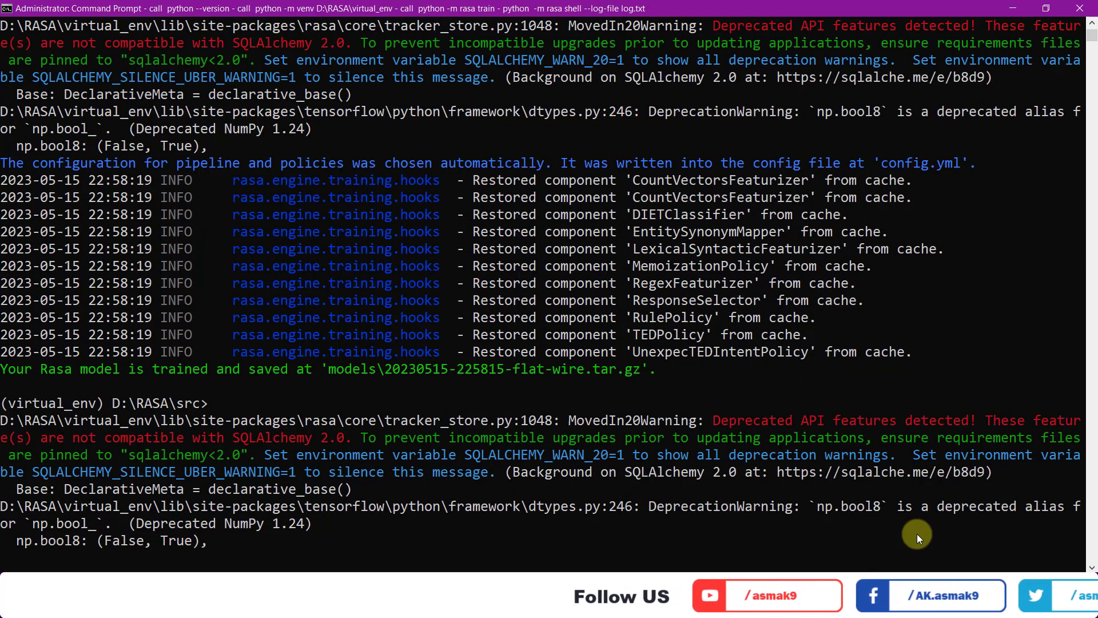
Step: Greet the bot, then send 'I am still sad', 'i am angry' and 'bye'
scroll(down, 3)
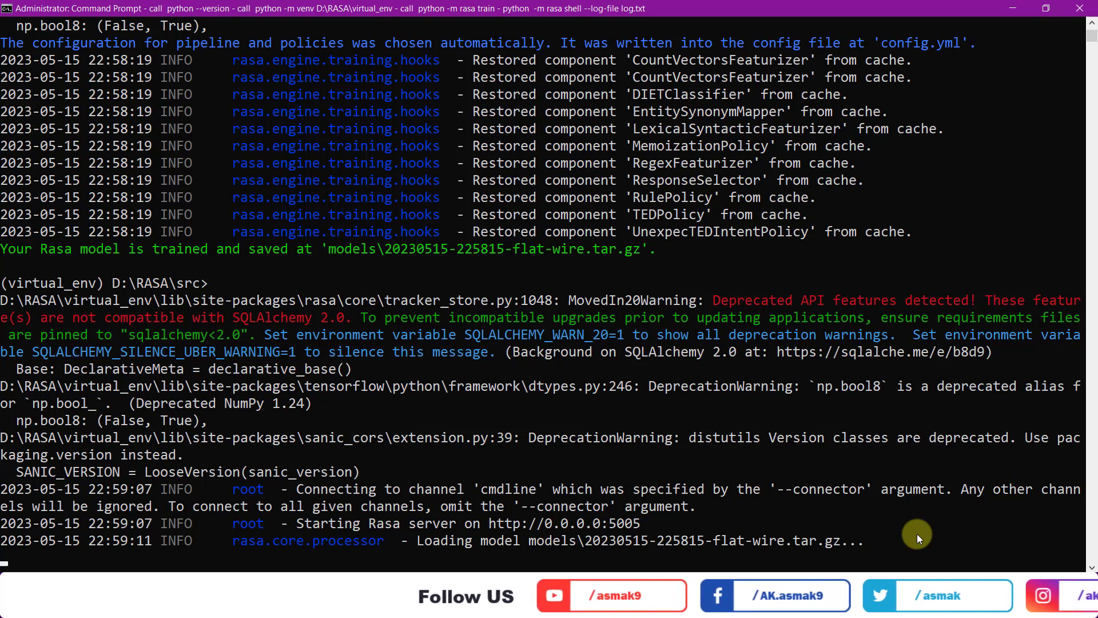
text(Sla)
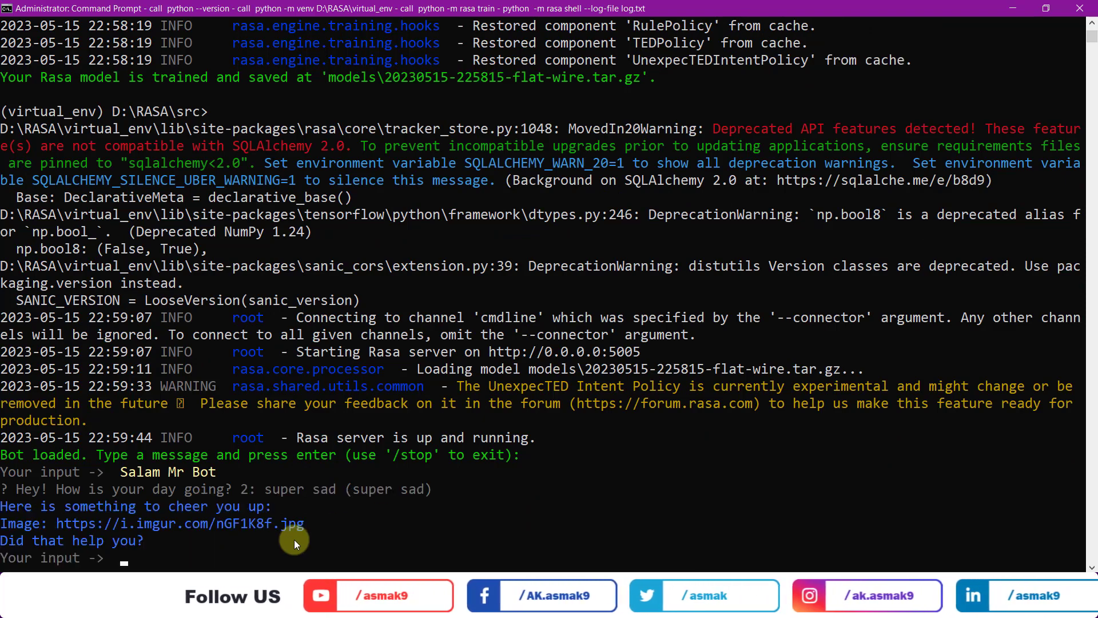
text(I am still sad)
text(ok)
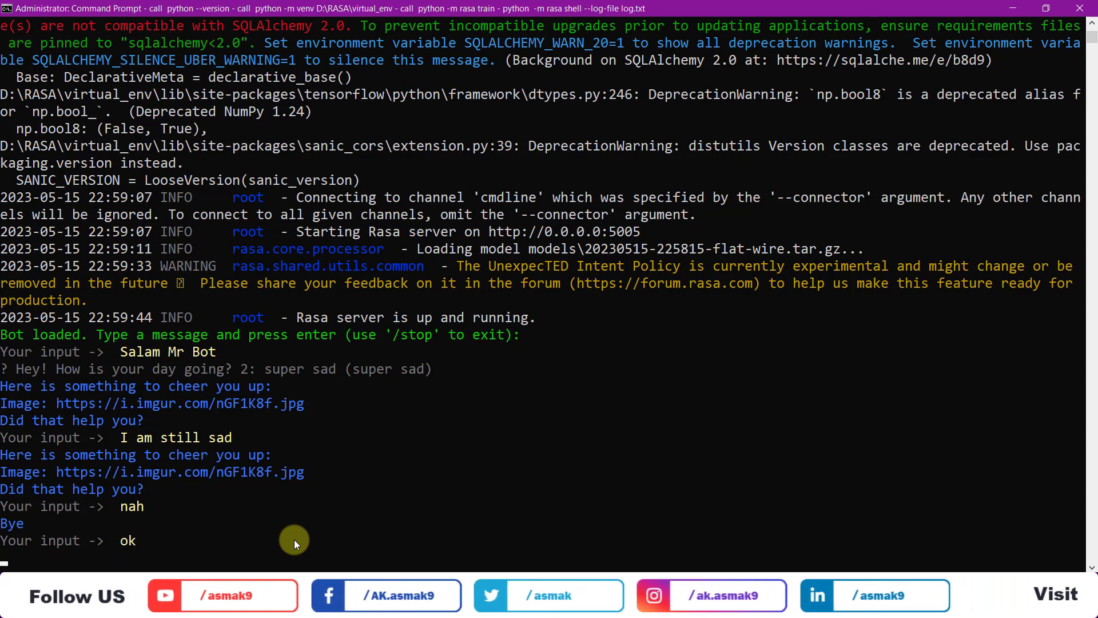
text(i am angry)
text(lolz)
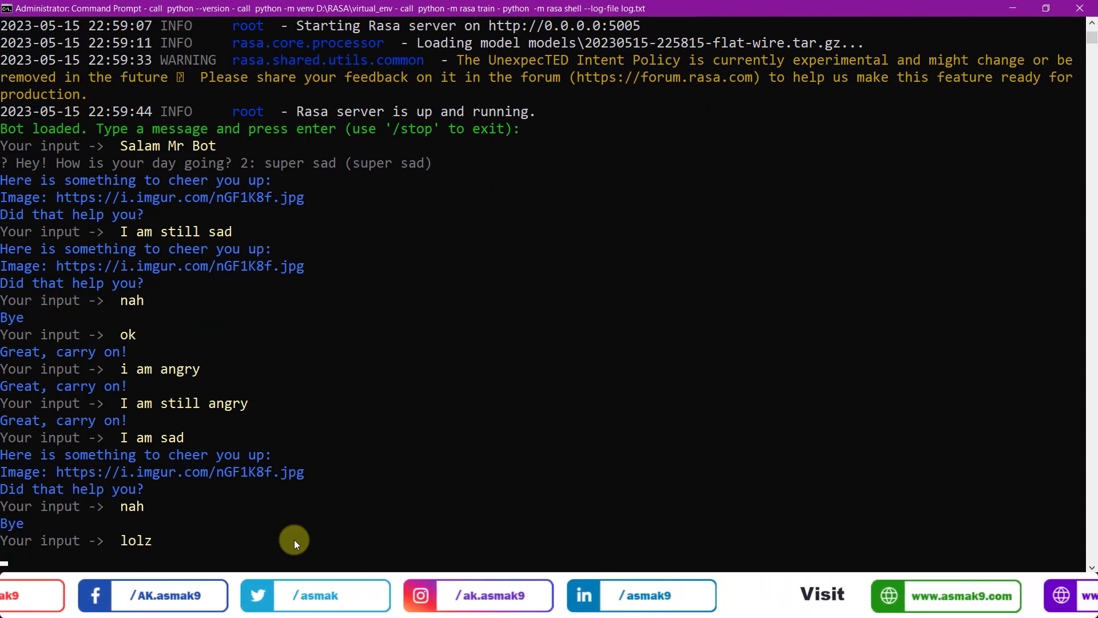
text(bye)
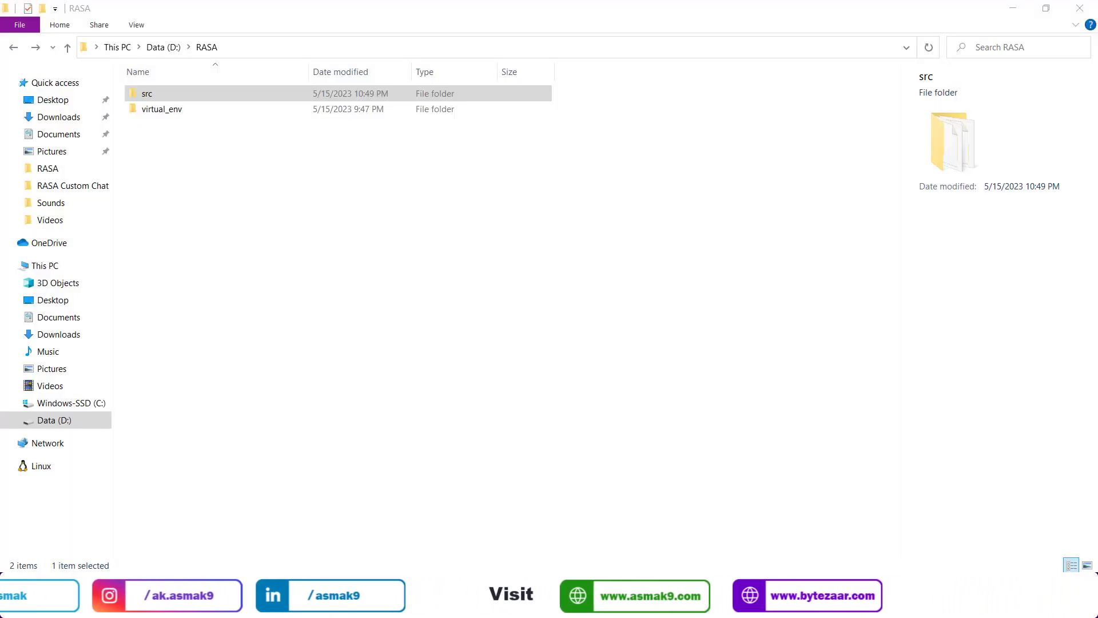
Step: Browse into src and its actions folder, then back out into the data folder
click(147, 93)
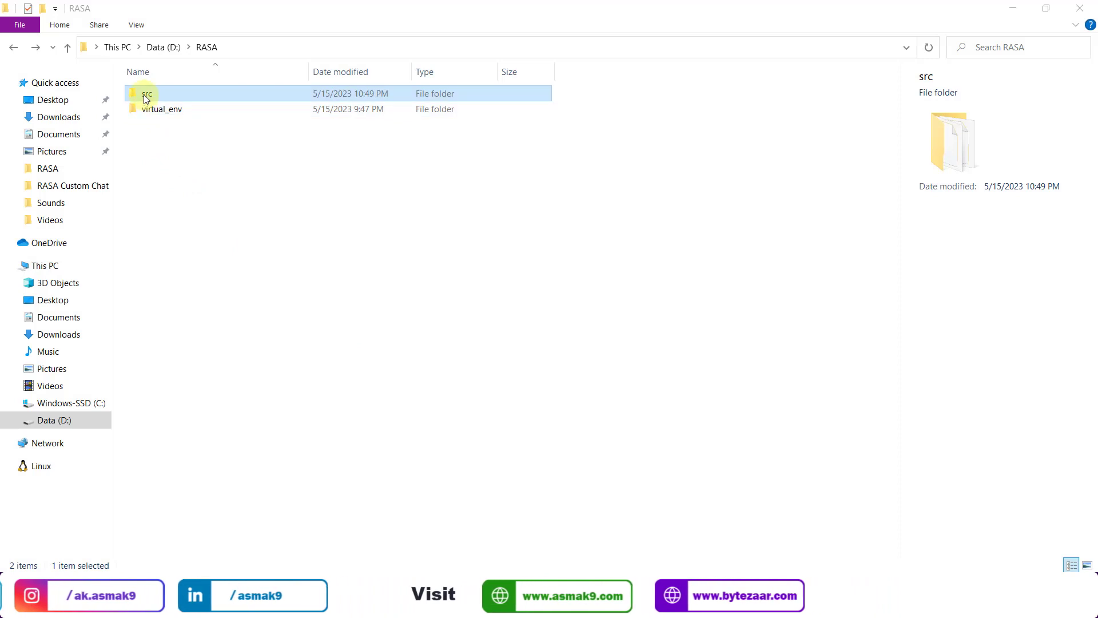
double_click(146, 93)
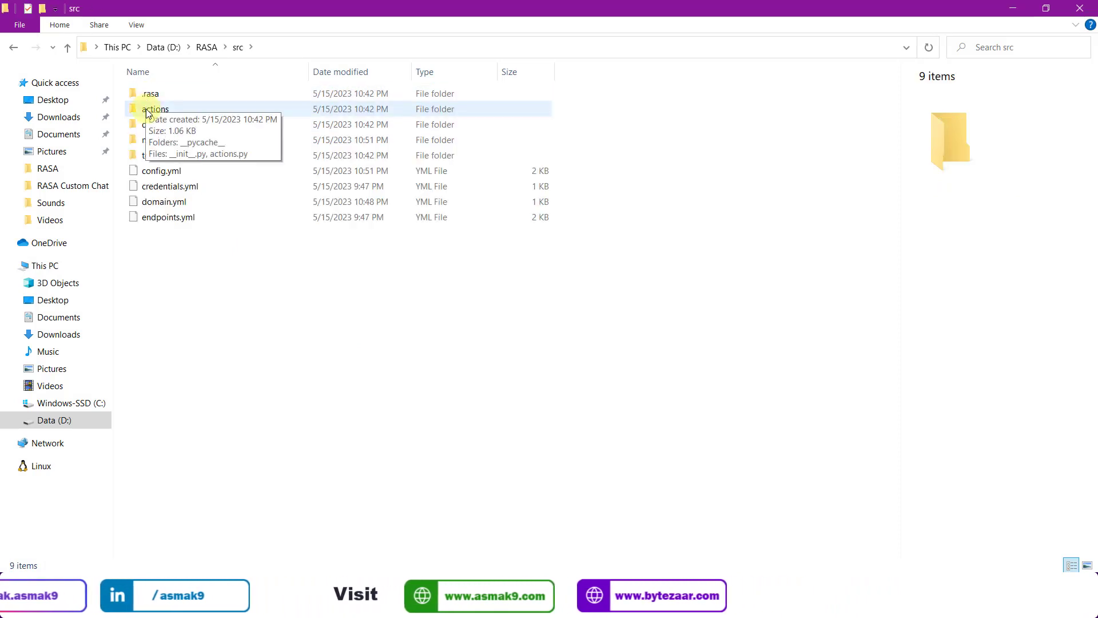
double_click(155, 109)
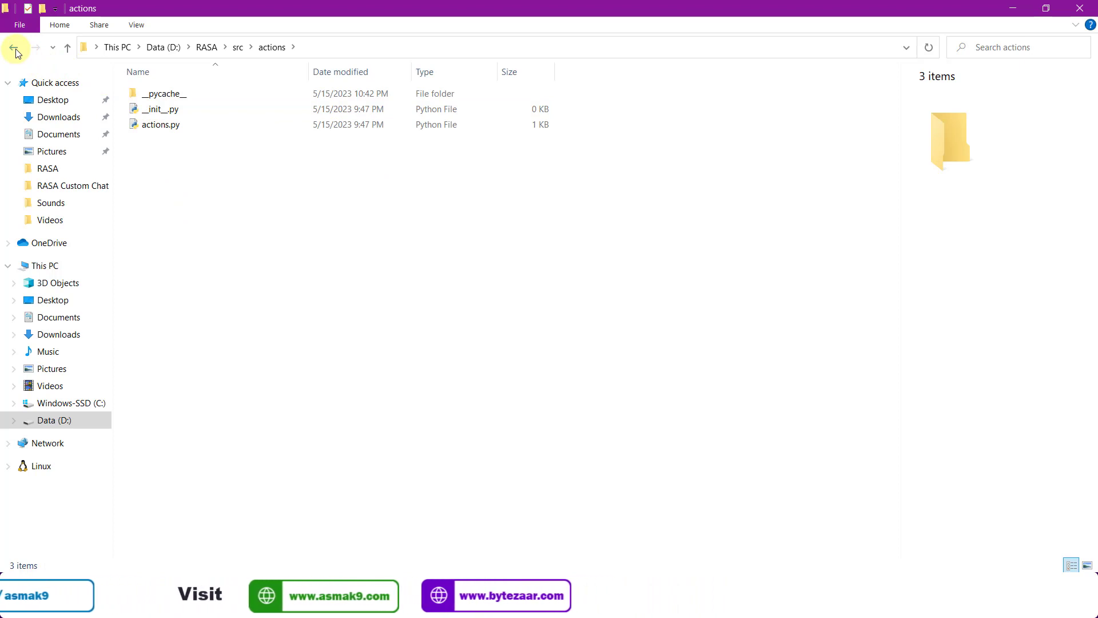
click(14, 47)
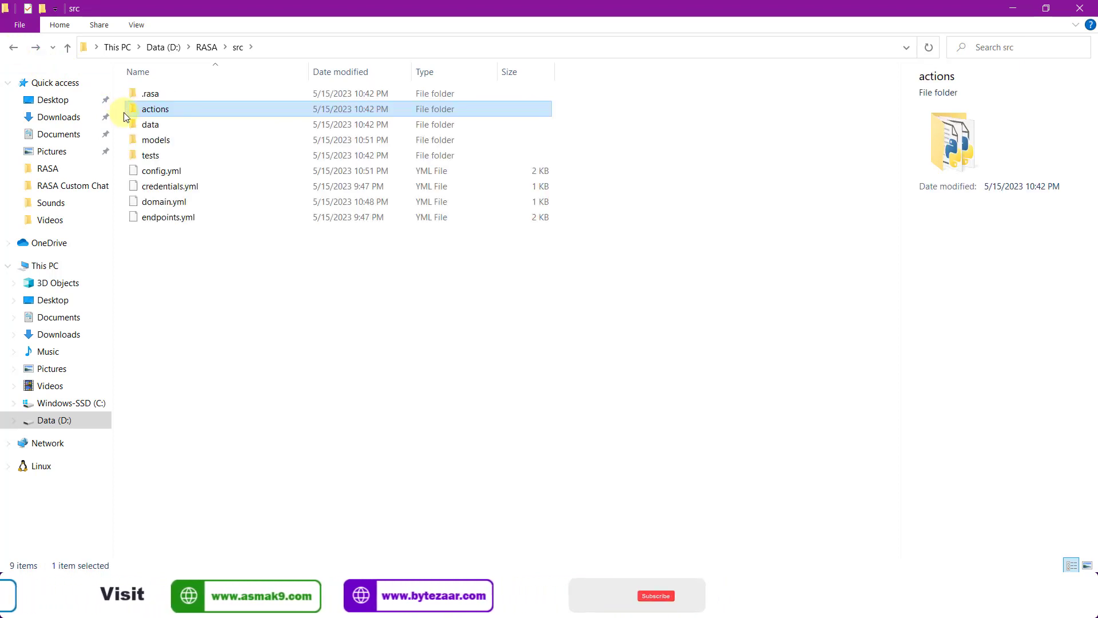
click(151, 124)
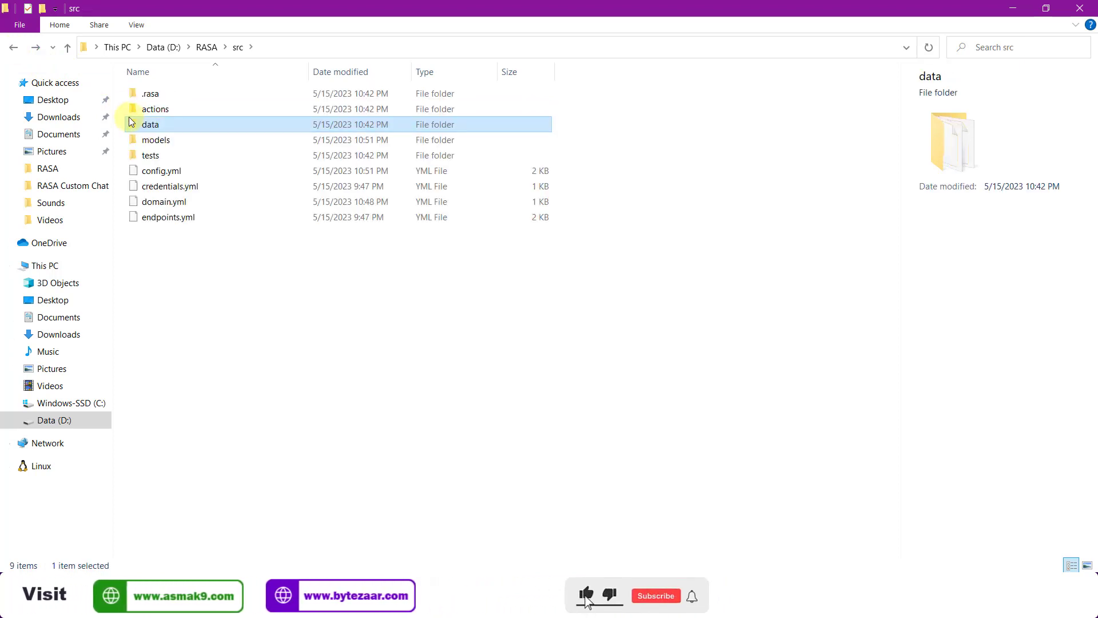
double_click(151, 124)
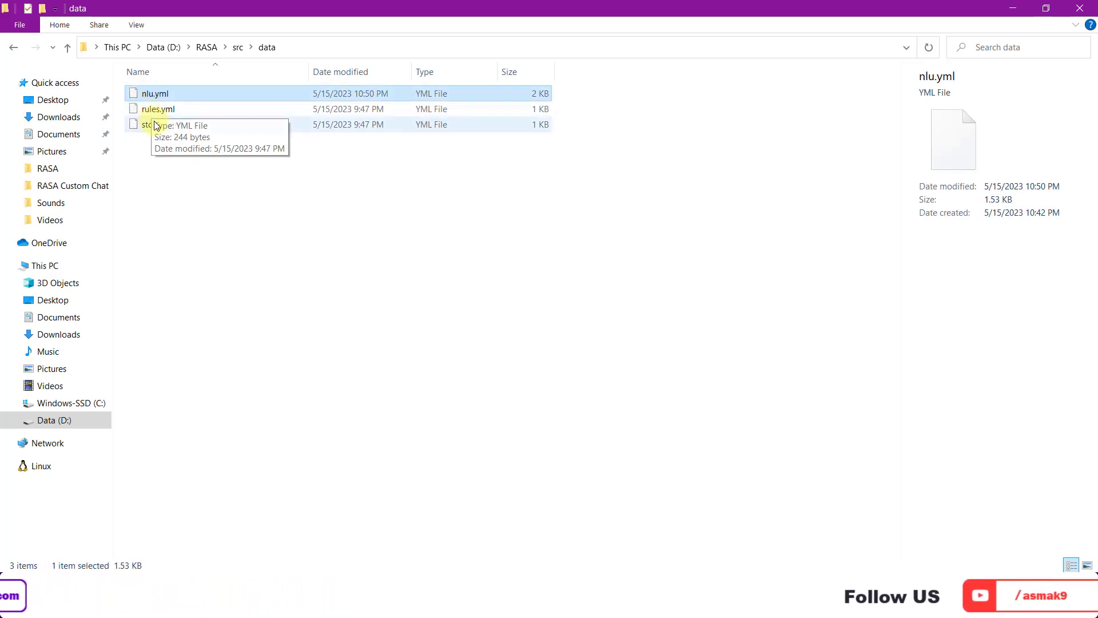
Step: Check stories.yml, the models folder and domain.yml in the project
click(162, 124)
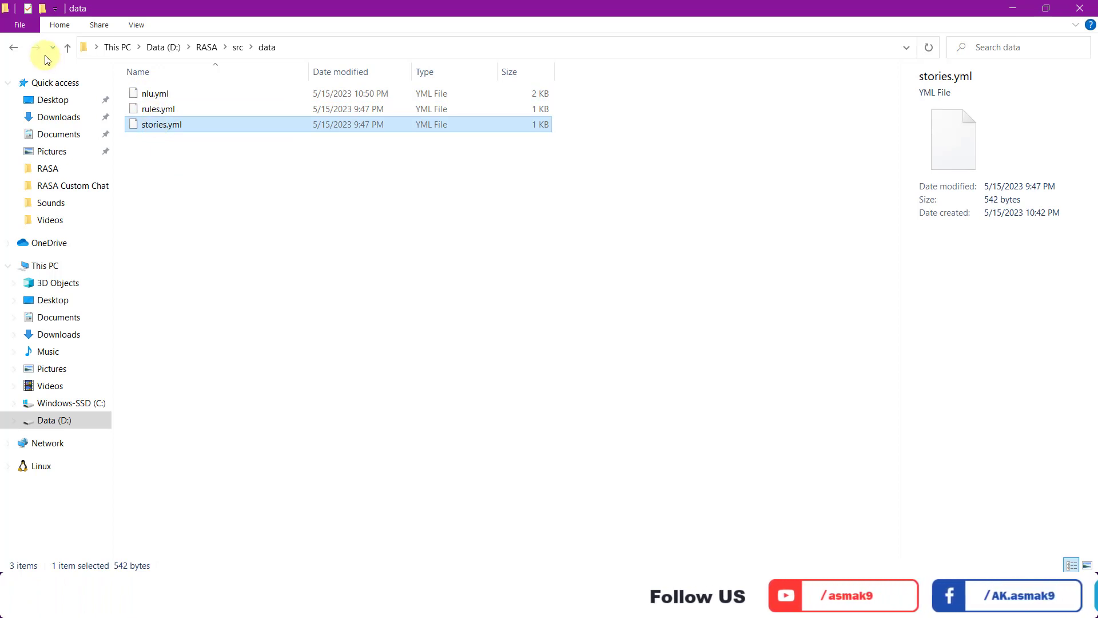
click(67, 47)
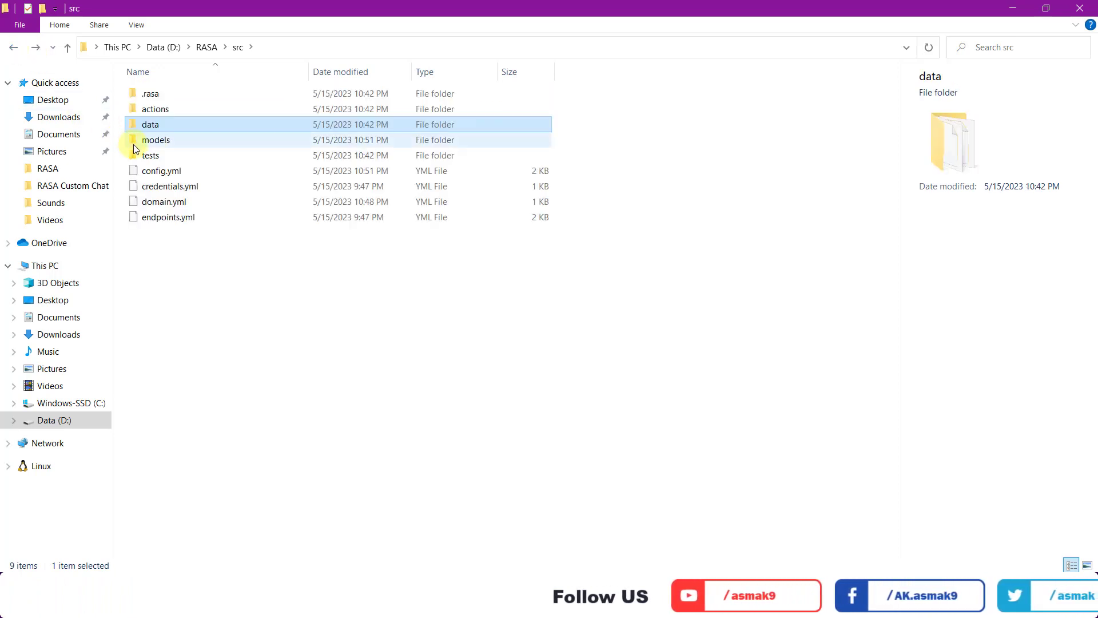
double_click(156, 140)
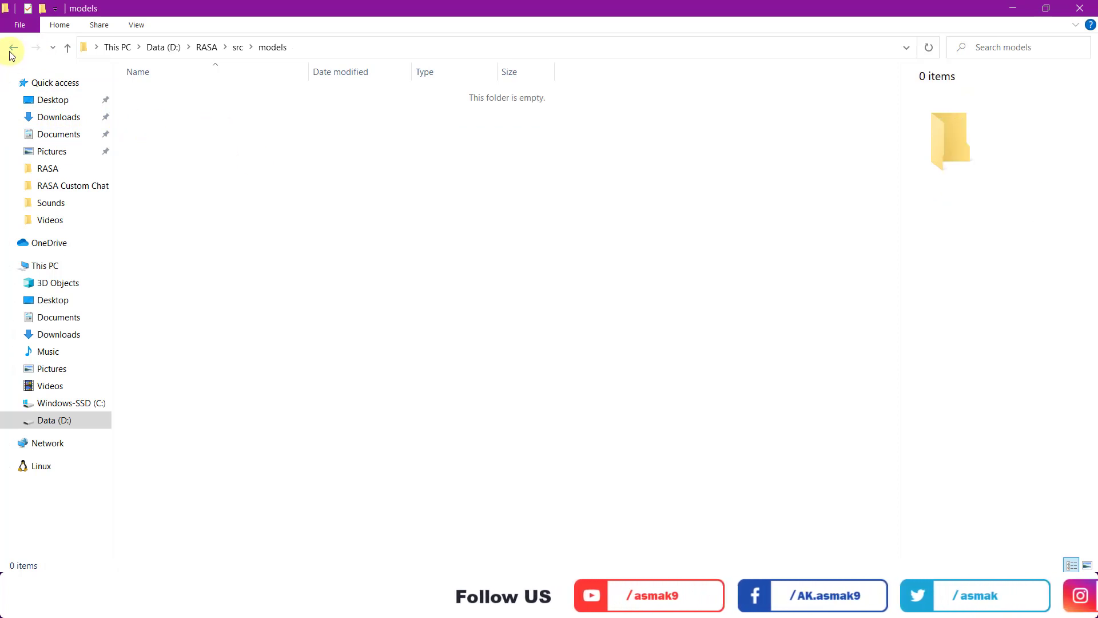
click(13, 47)
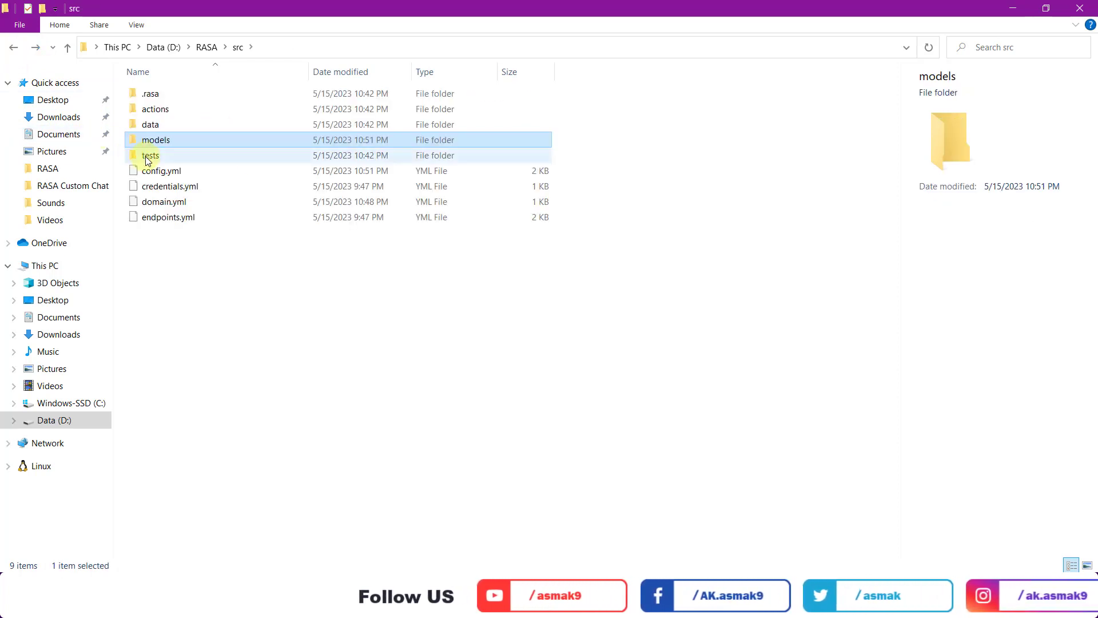
double_click(149, 155)
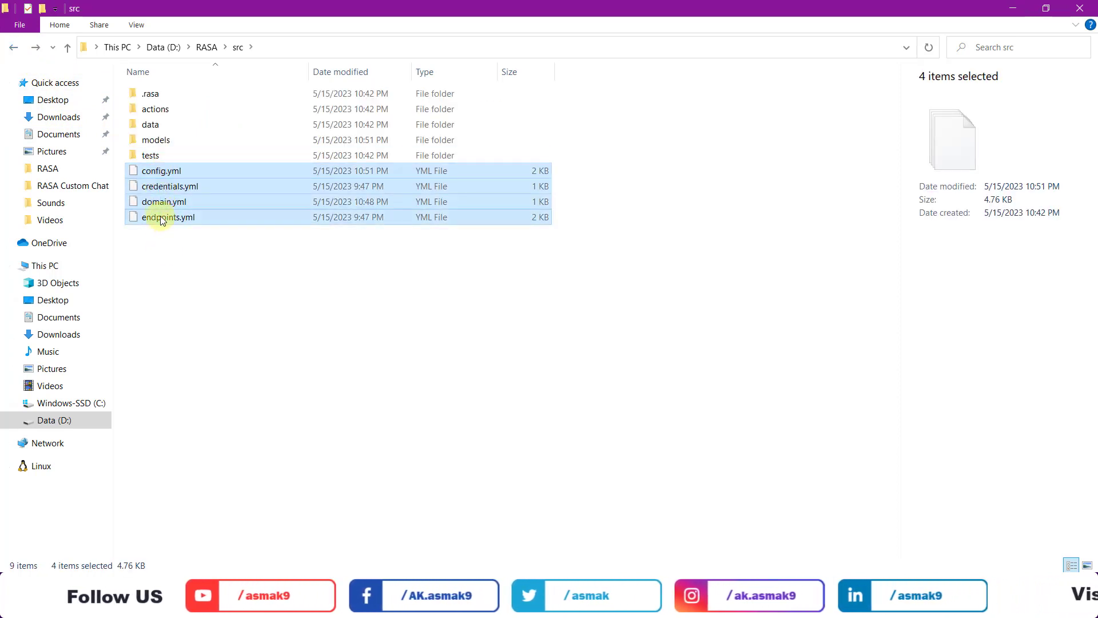
click(164, 202)
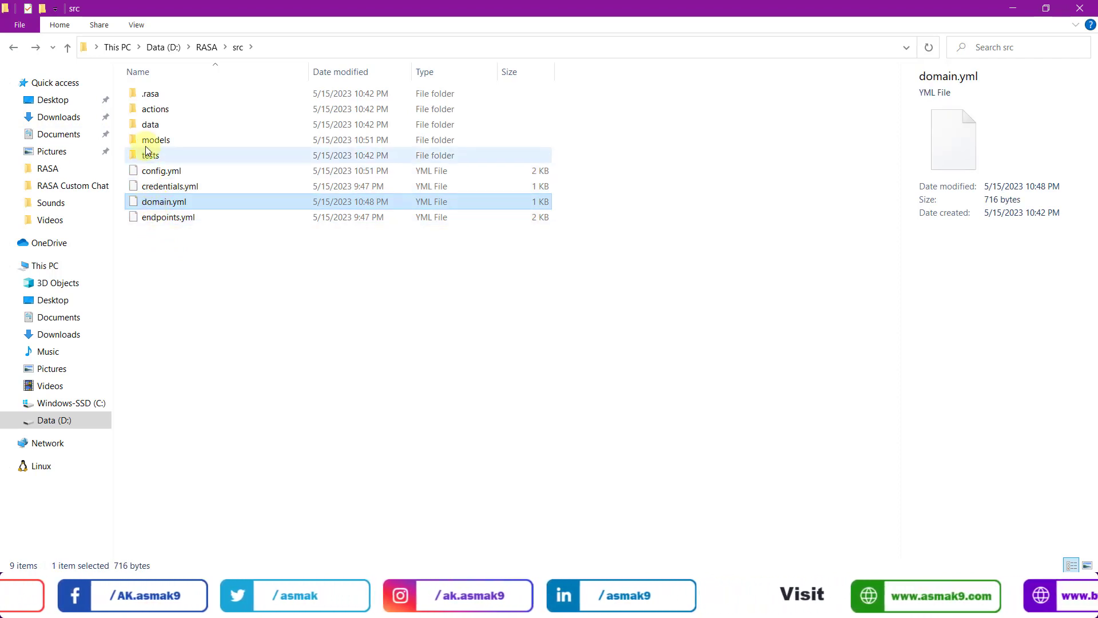
Step: Open nlu.yml from the data folder in Notepad++
double_click(151, 124)
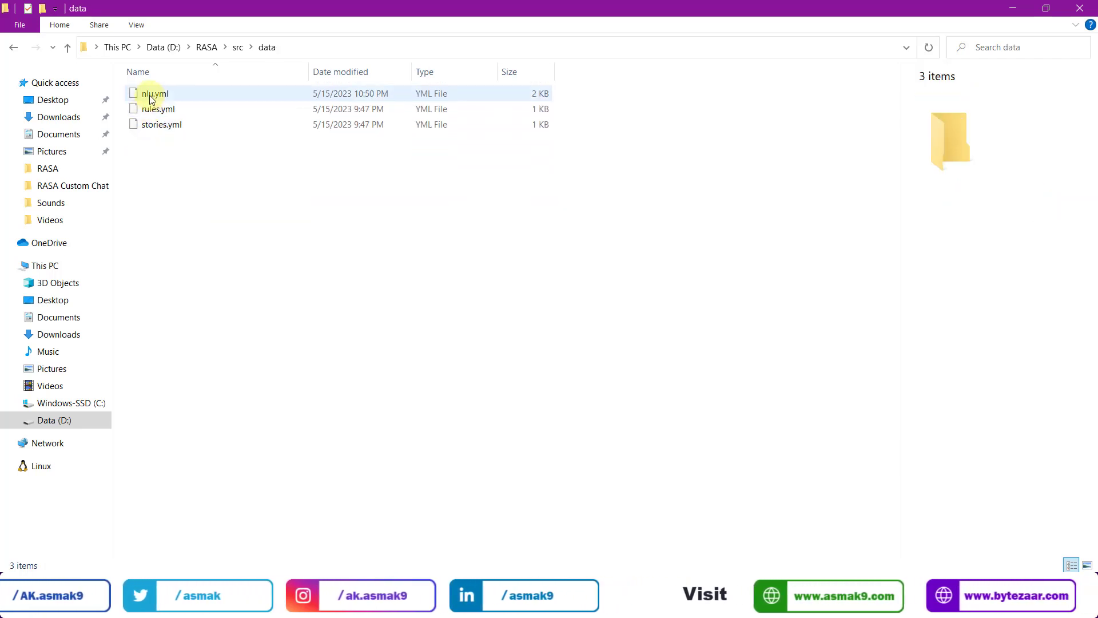
click(153, 93)
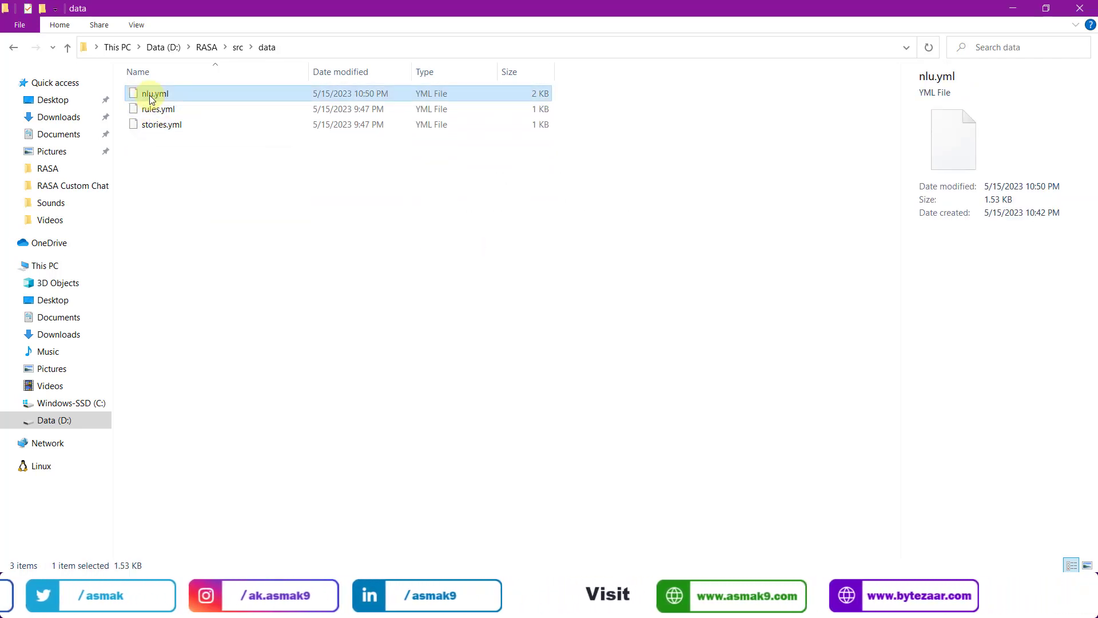
double_click(154, 93)
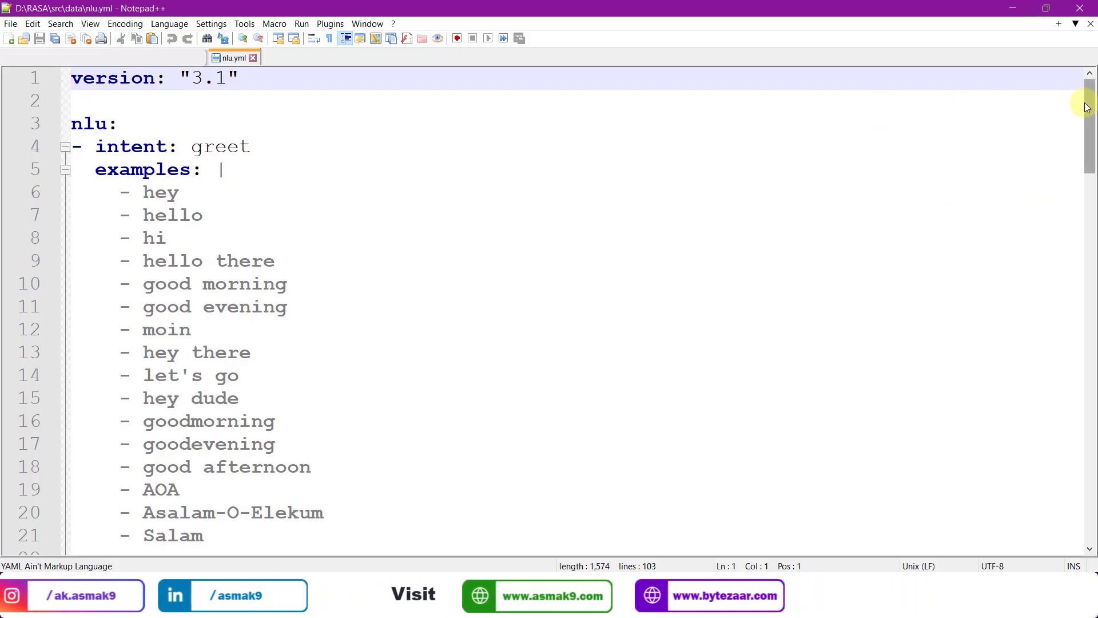
Step: Scroll through nlu.yml's greet, goodbye, affirm and deny examples, then return to src
scroll(down, 3)
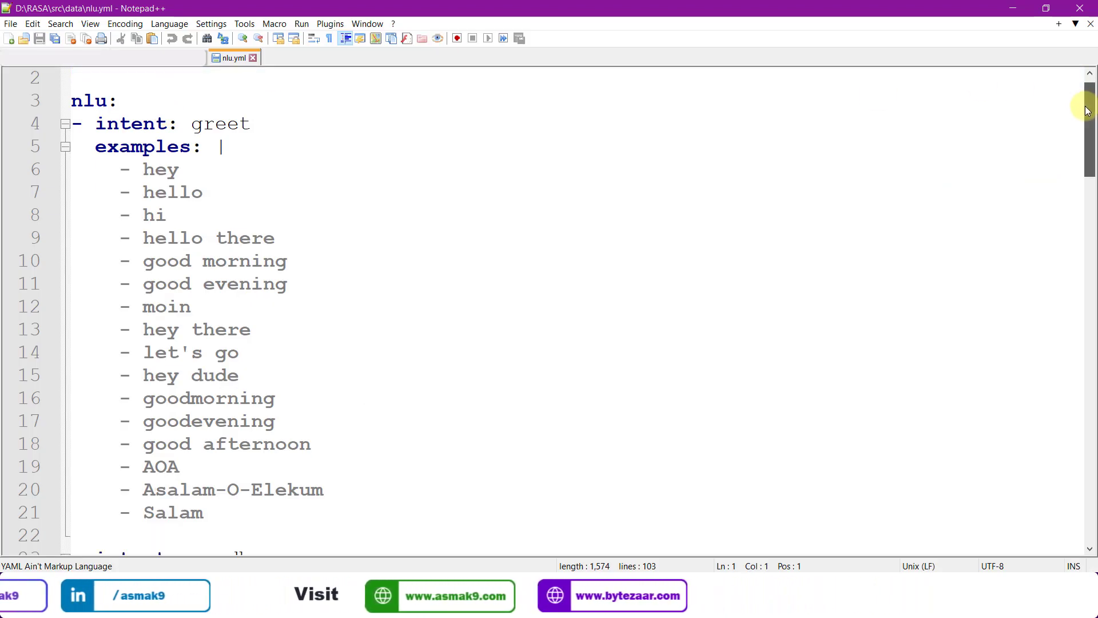
scroll(down, 3)
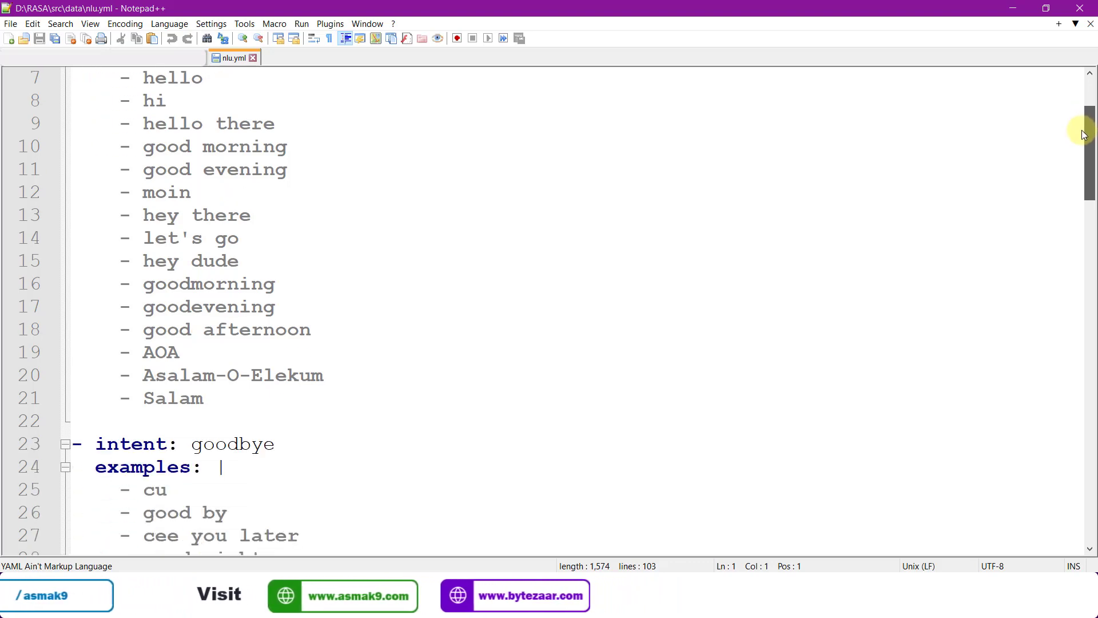
scroll(down, 3)
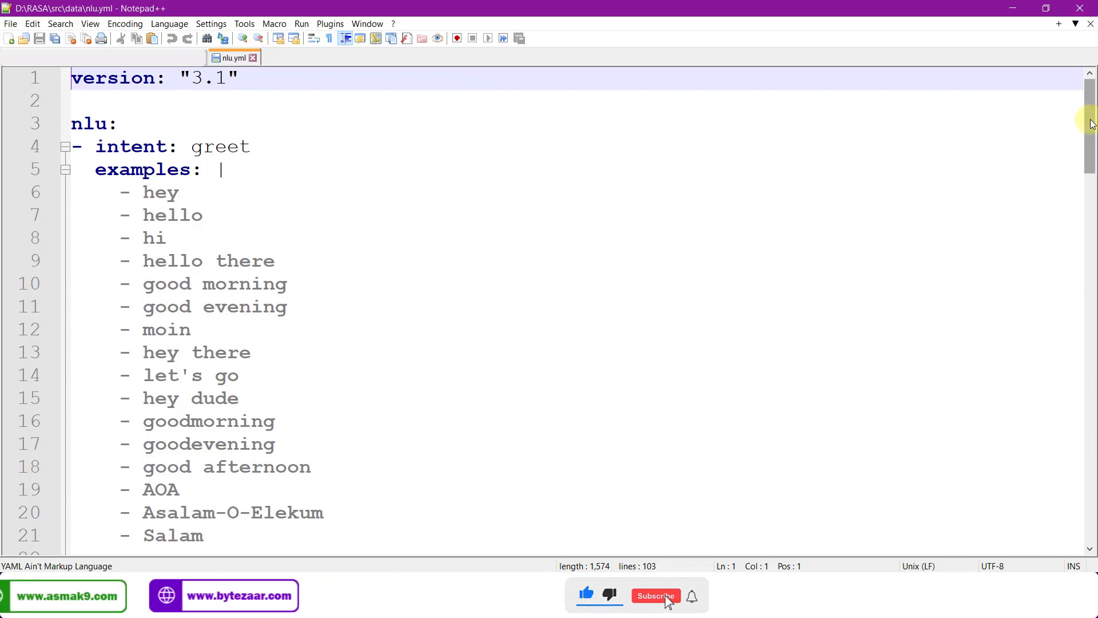
scroll(down, 3)
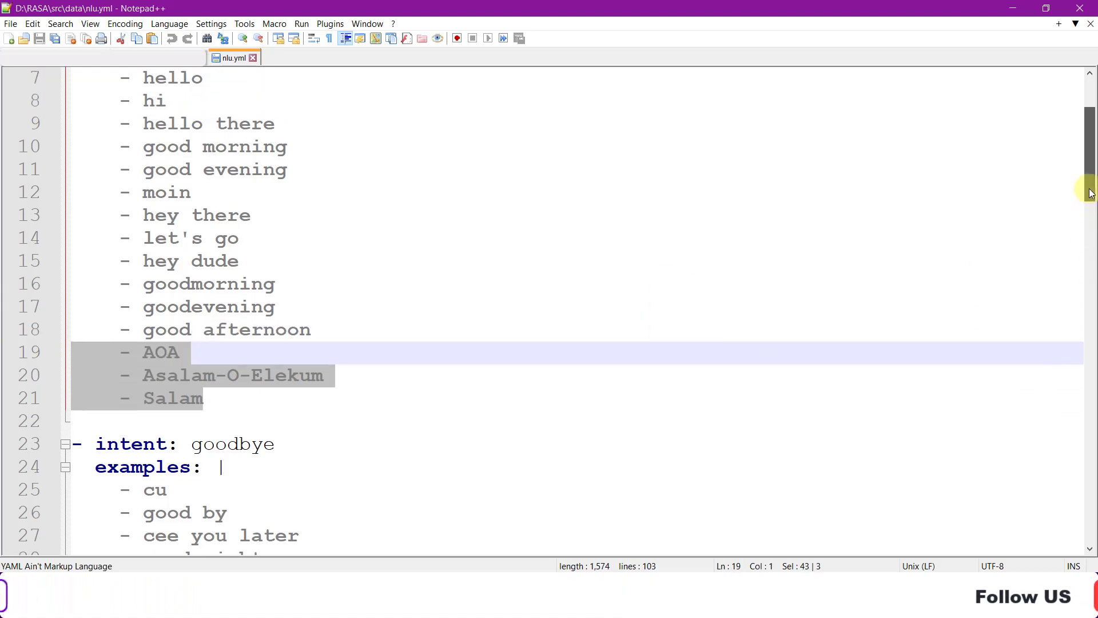
scroll(down, 3)
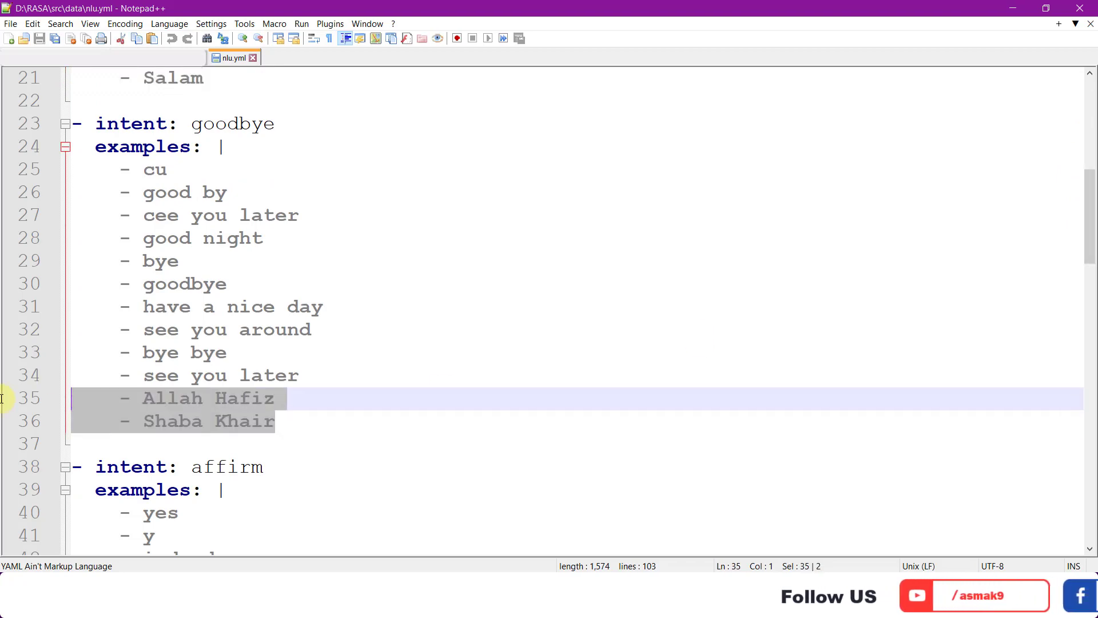
scroll(down, 3)
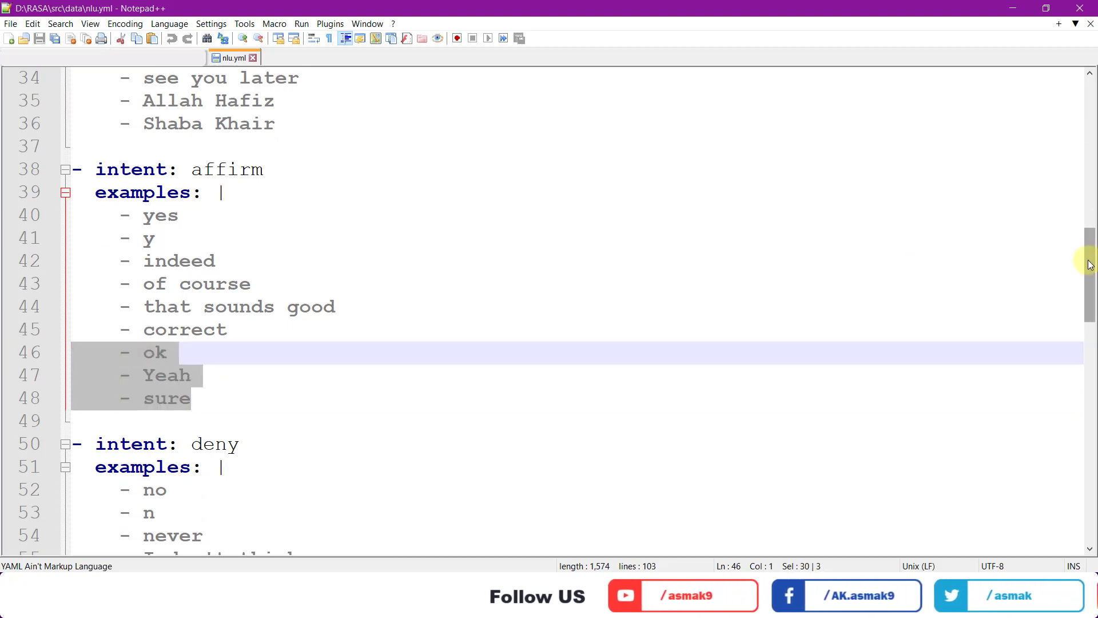
scroll(down, 3)
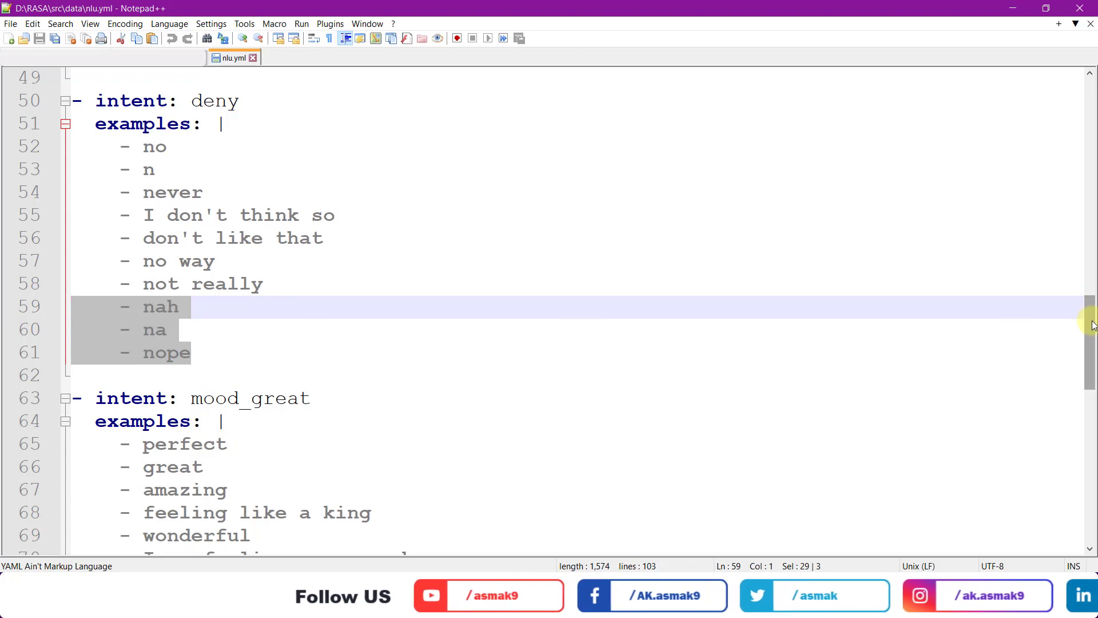
scroll(down, 3)
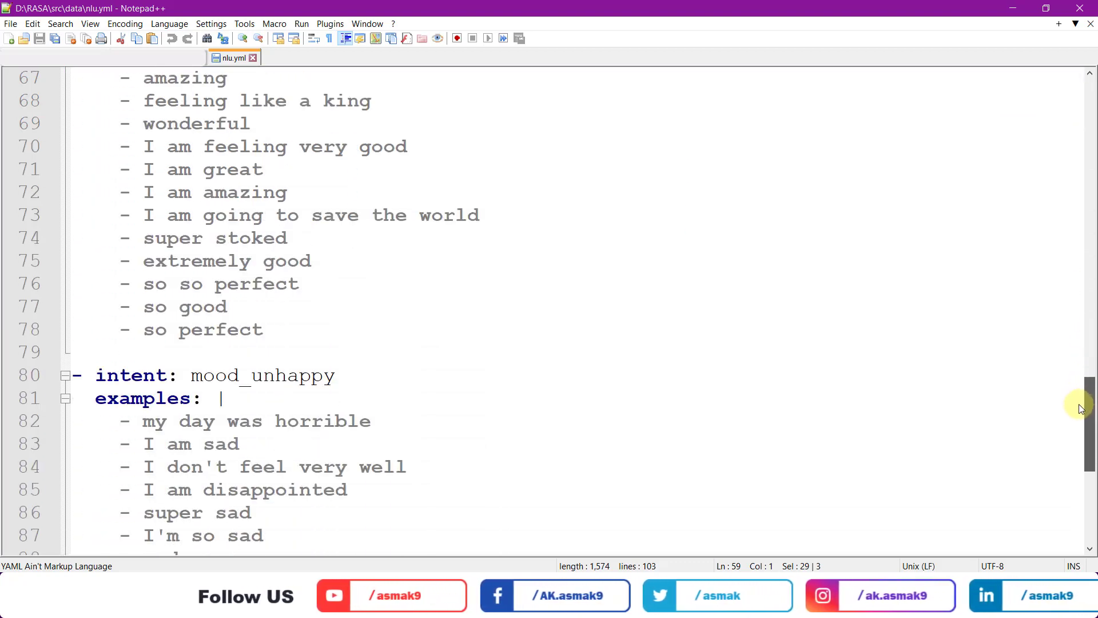
scroll(down, 3)
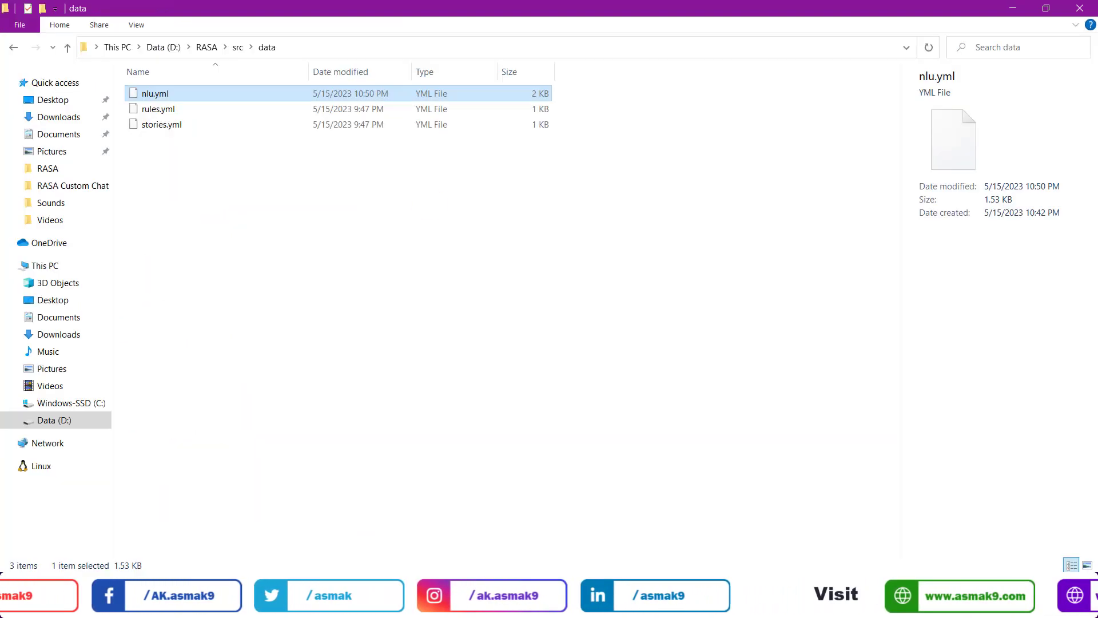
click(13, 47)
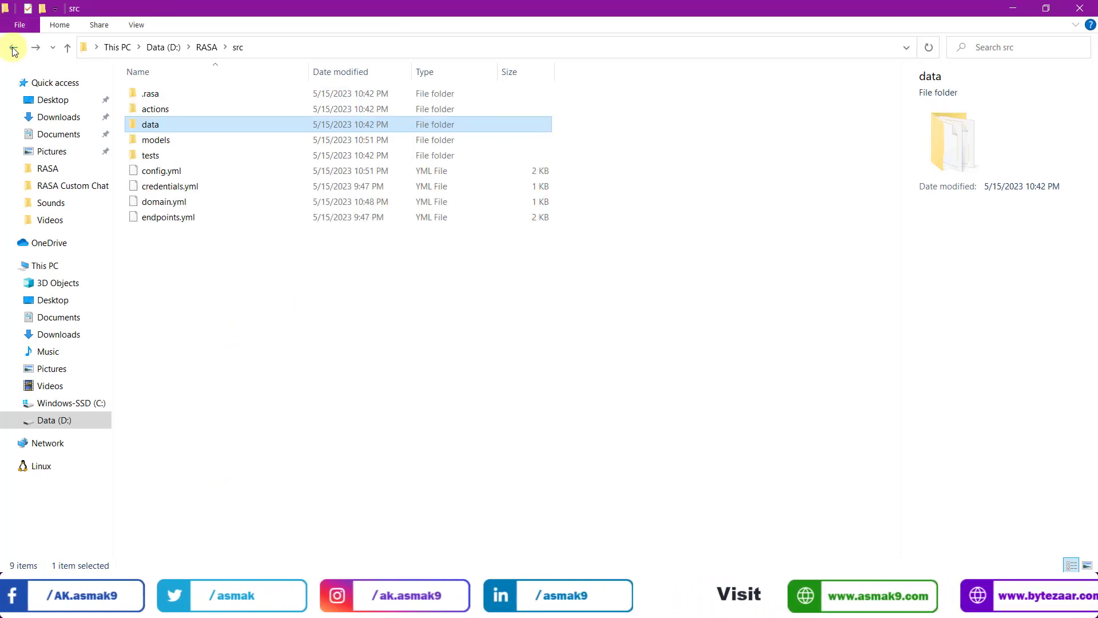
Step: Open domain.yml and review its intents and the utter_greet great/super sad buttons
click(164, 201)
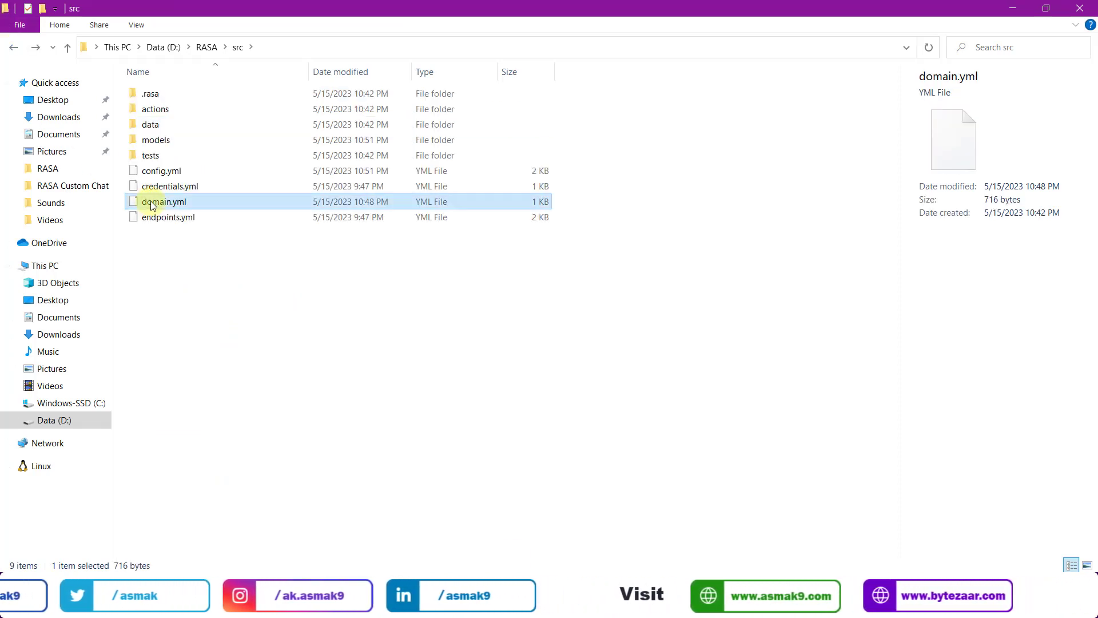
double_click(164, 202)
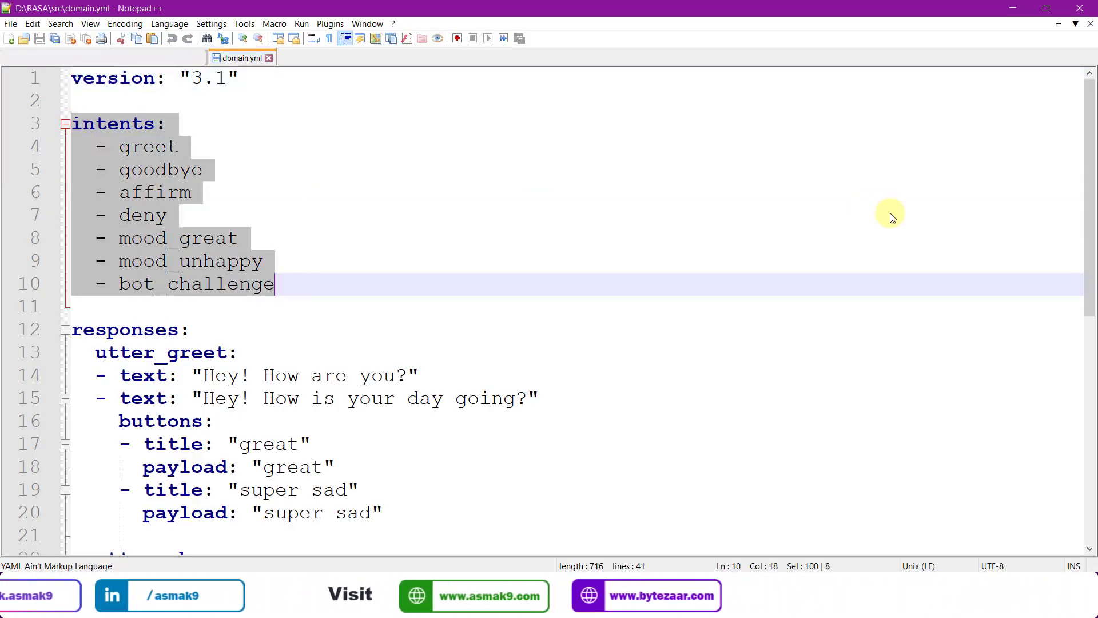
scroll(down, 3)
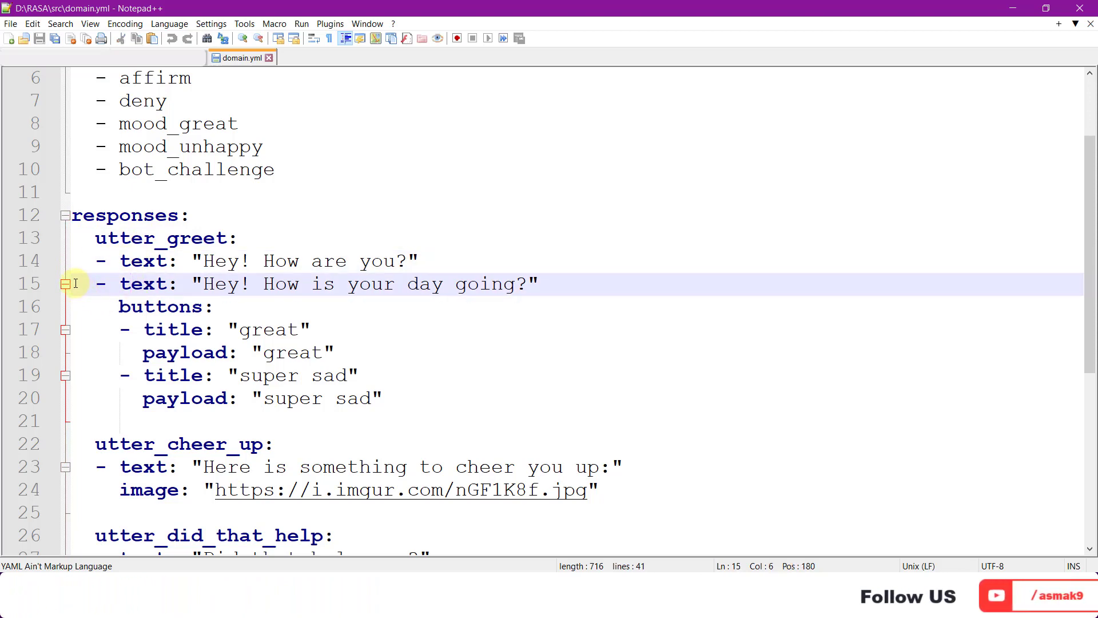
drag(74, 284, 449, 398)
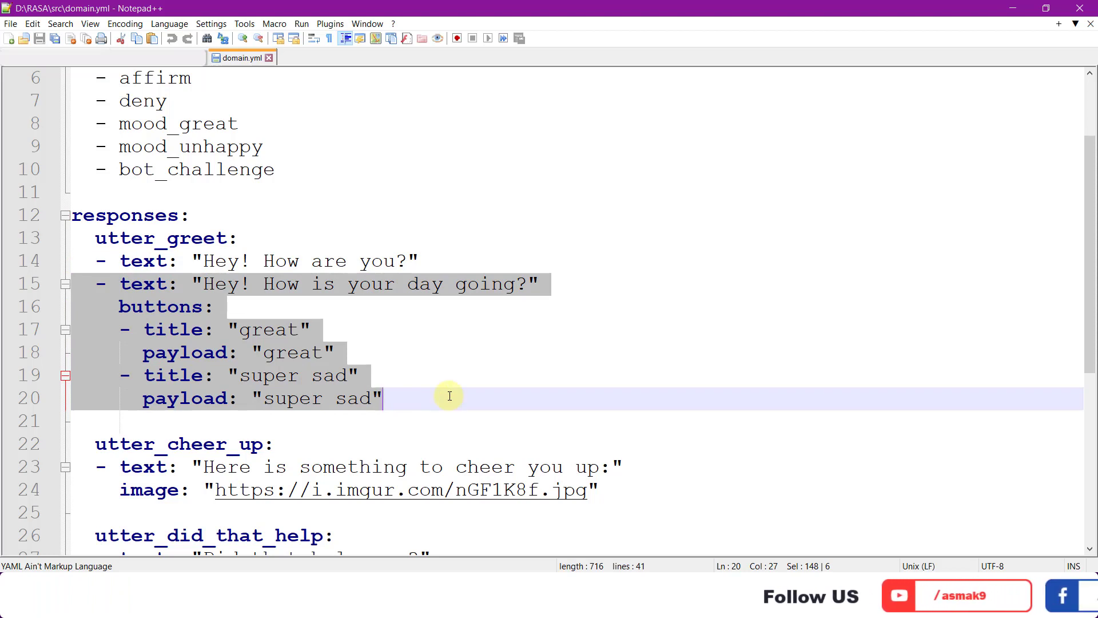
mouse_move(262, 316)
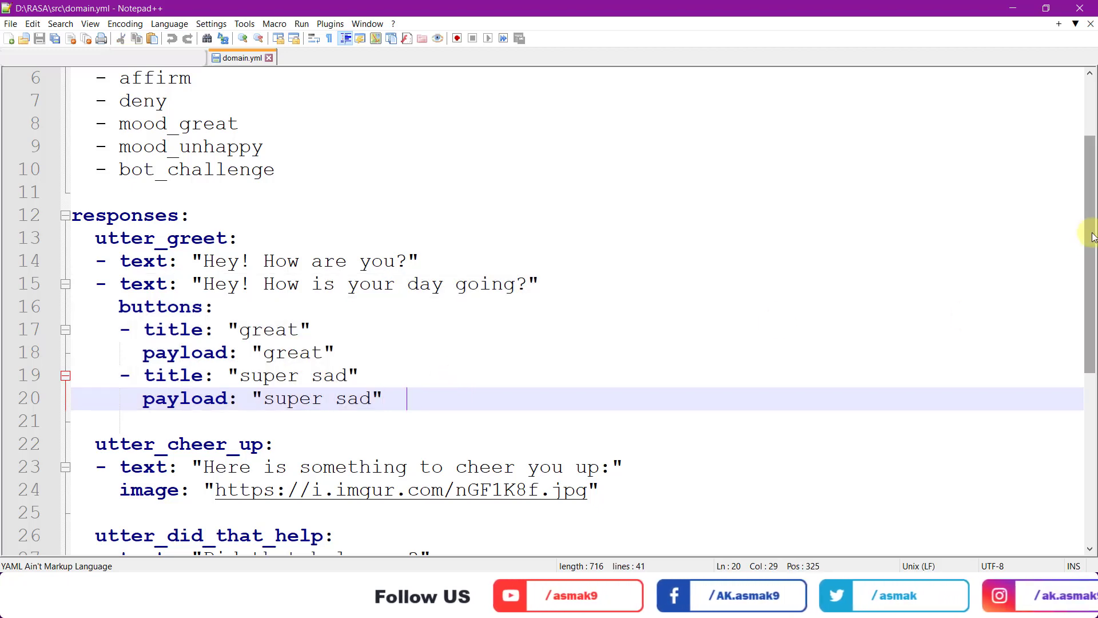
scroll(down, 3)
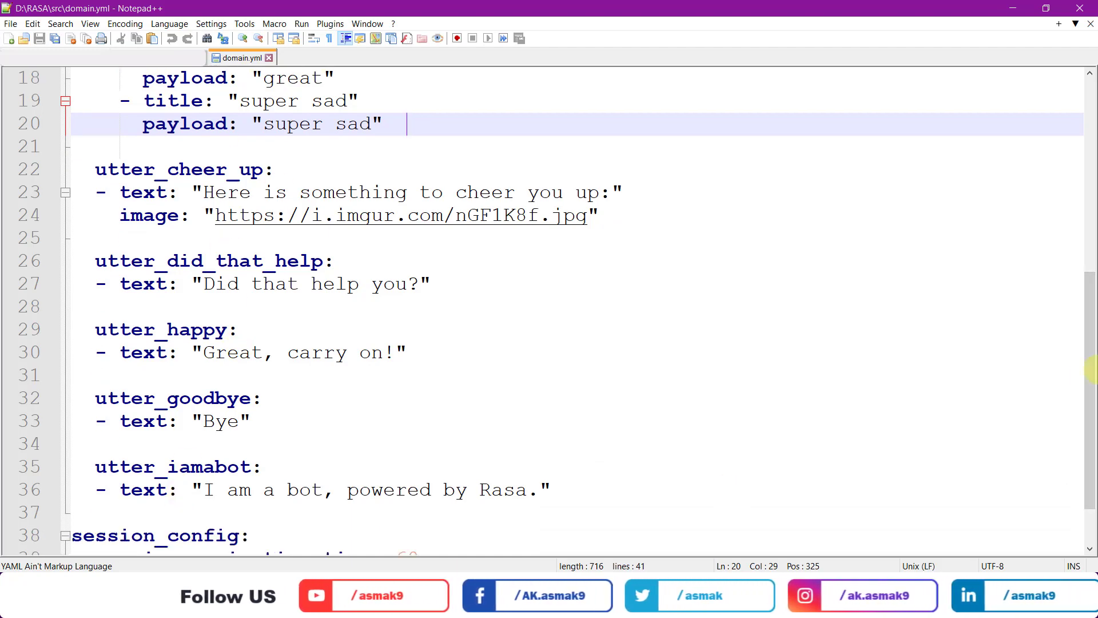
scroll(up, 3)
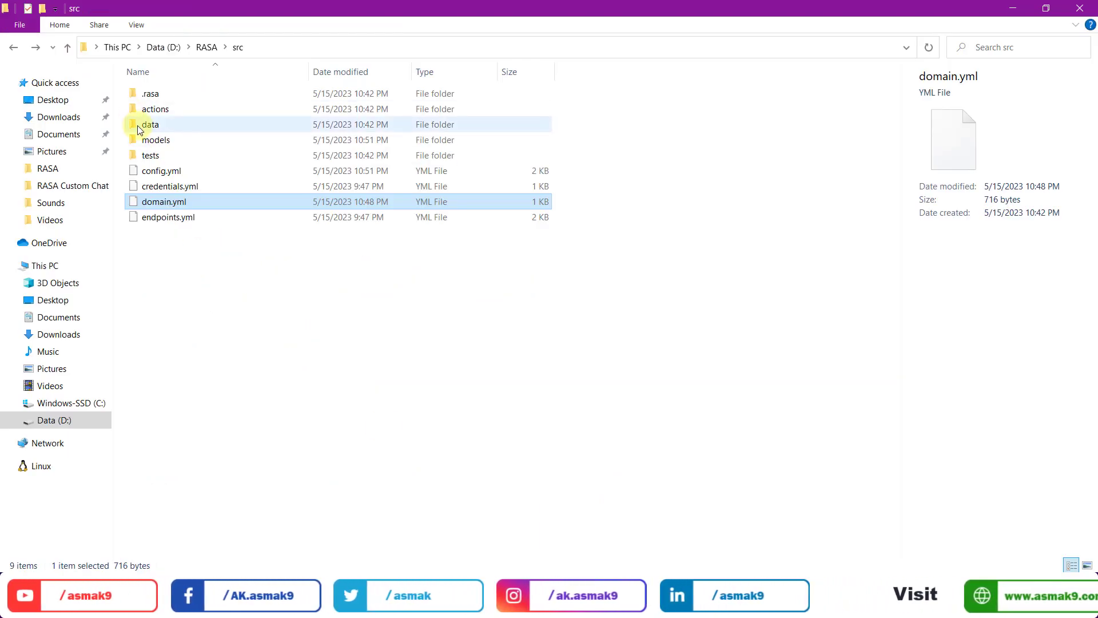
Step: Open stories.yml and highlight the happy path steps and sad path 1's affirm intent
double_click(149, 124)
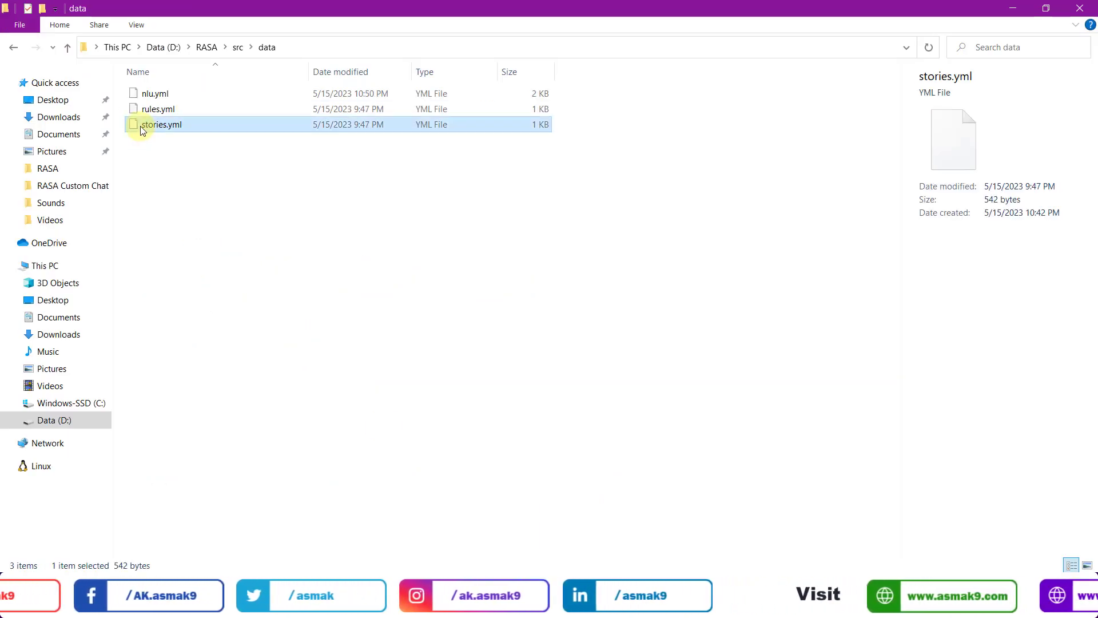
double_click(161, 124)
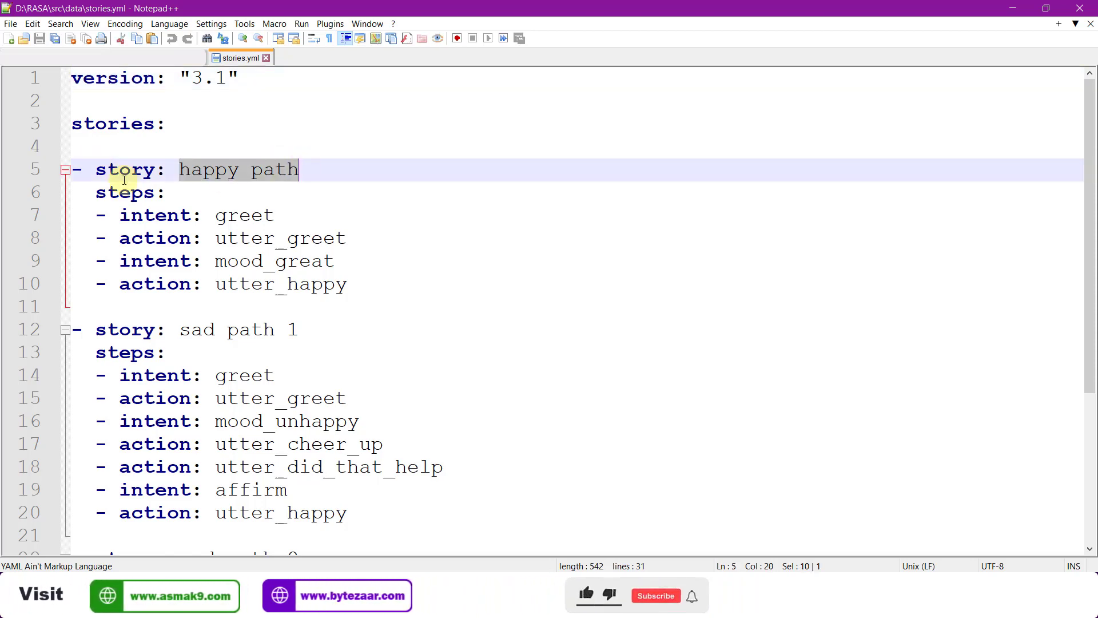
click(177, 215)
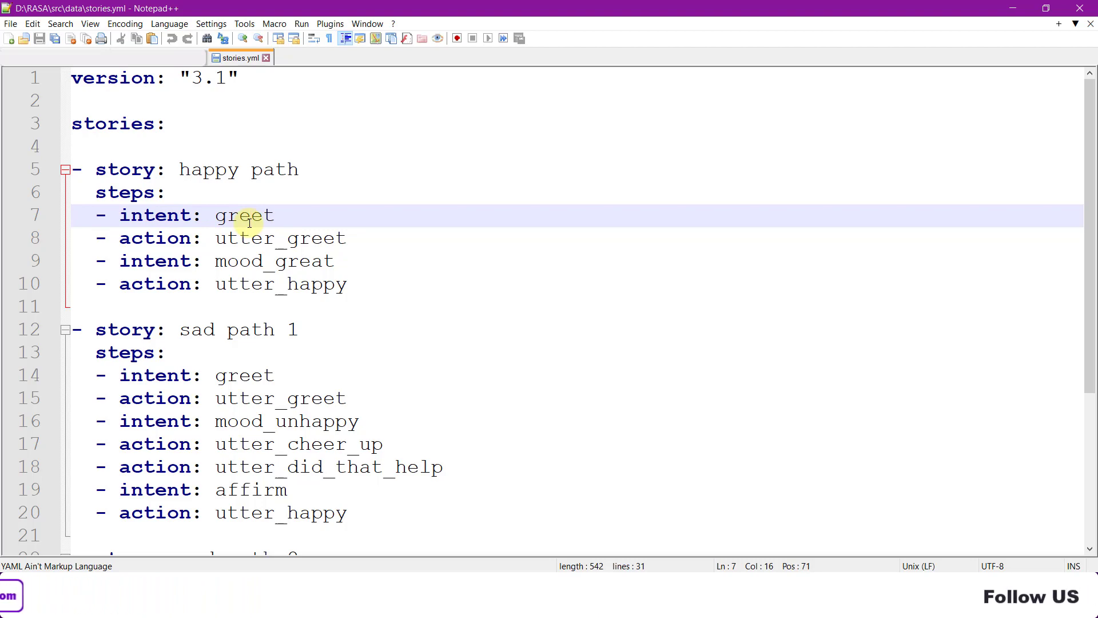
scroll(down, 3)
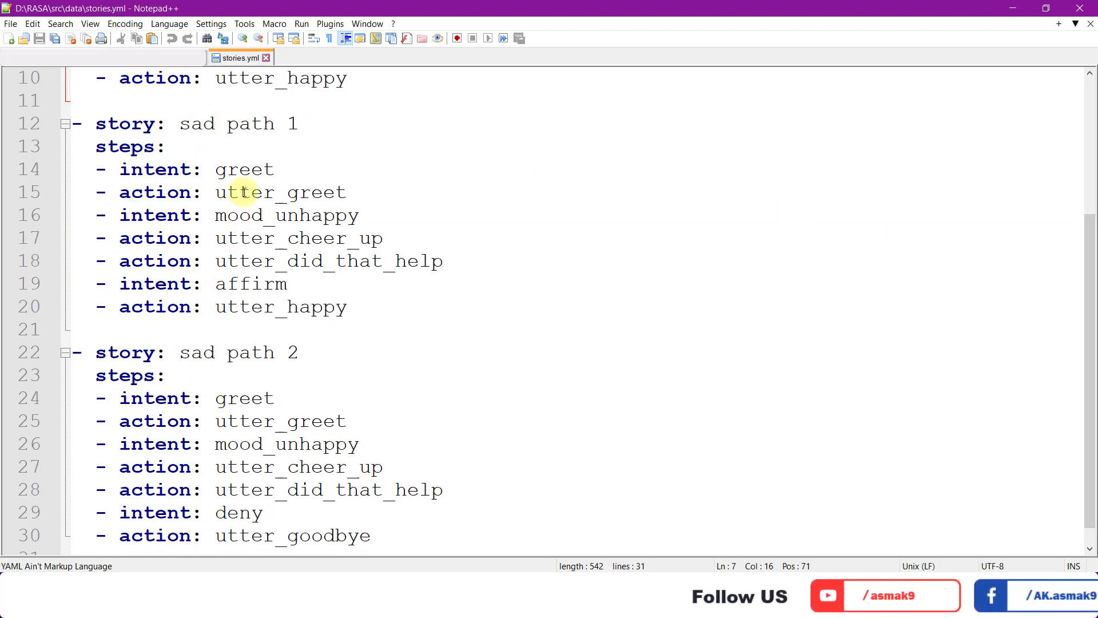
click(260, 283)
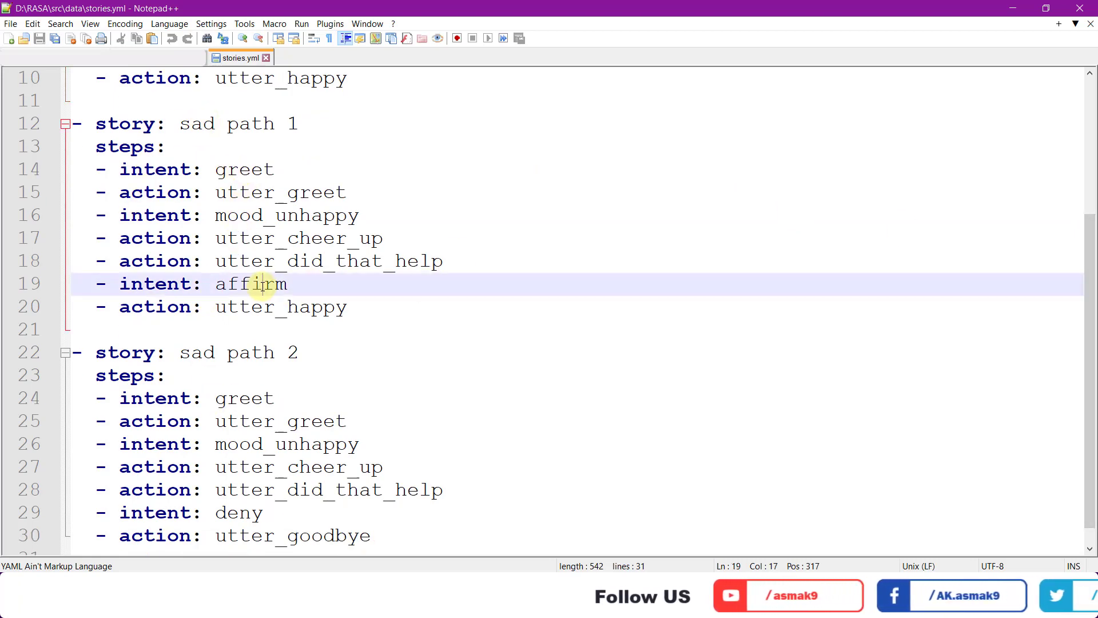
double_click(250, 283)
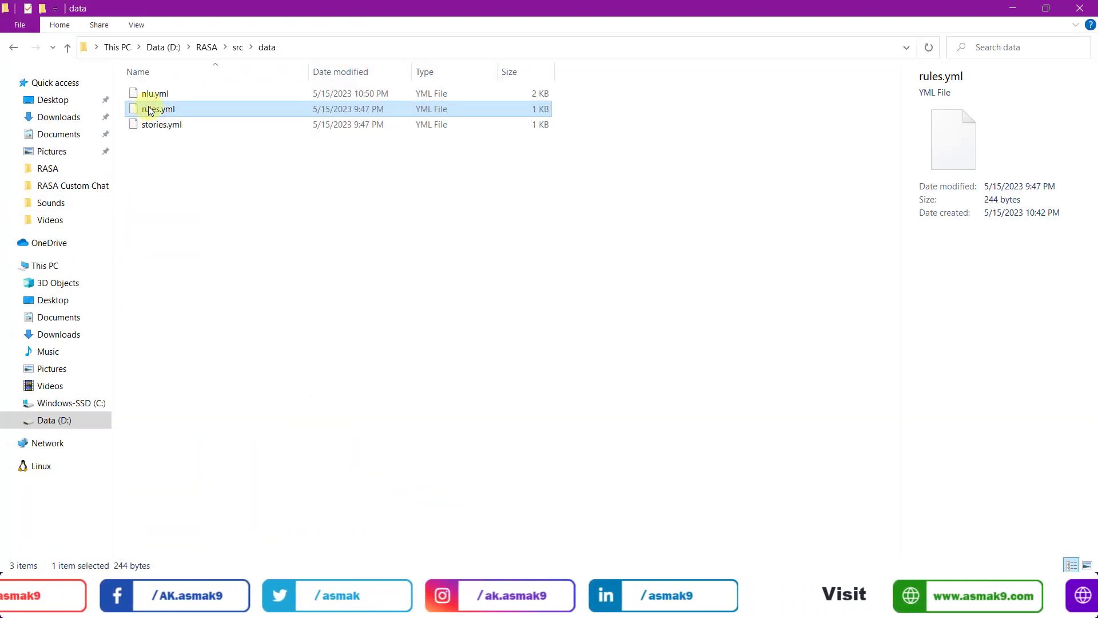
Step: Open rules.yml to view the goodbye and bot-challenge rules
double_click(158, 109)
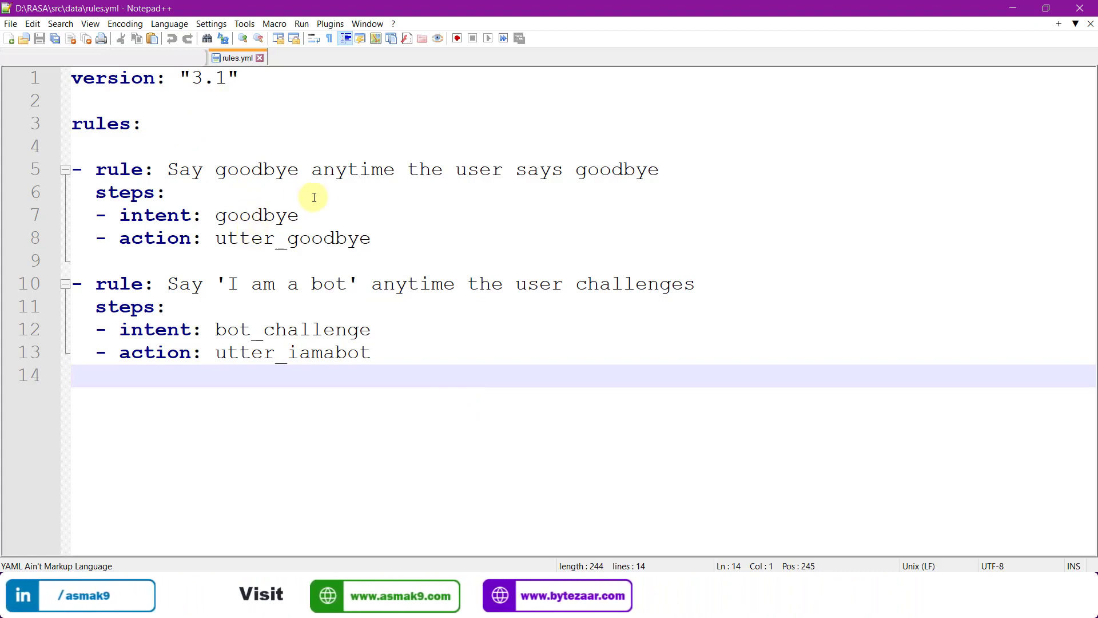
mouse_move(610, 299)
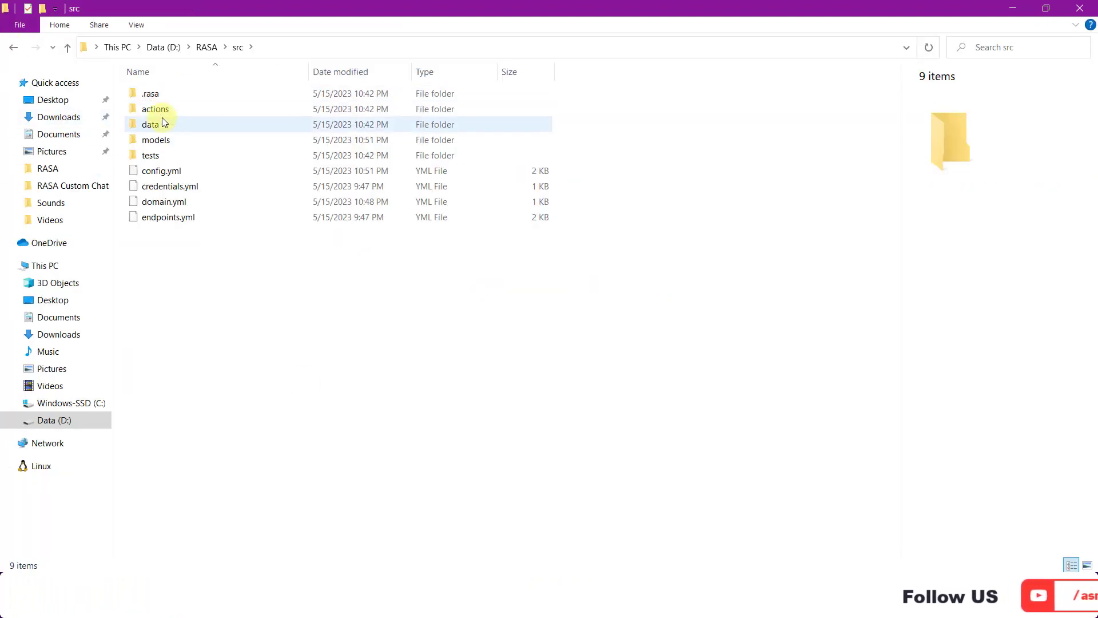
Step: Switch to drive D:, confirm Python 3.10.11, then create and activate D:\RASA\virtual_env
double_click(156, 139)
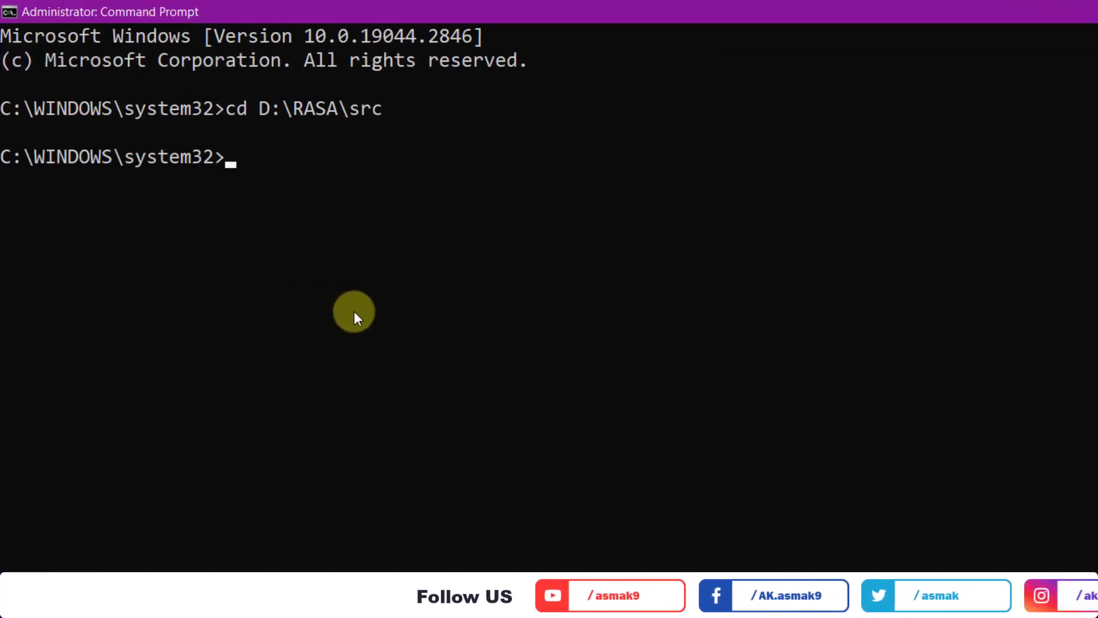
text(d:)
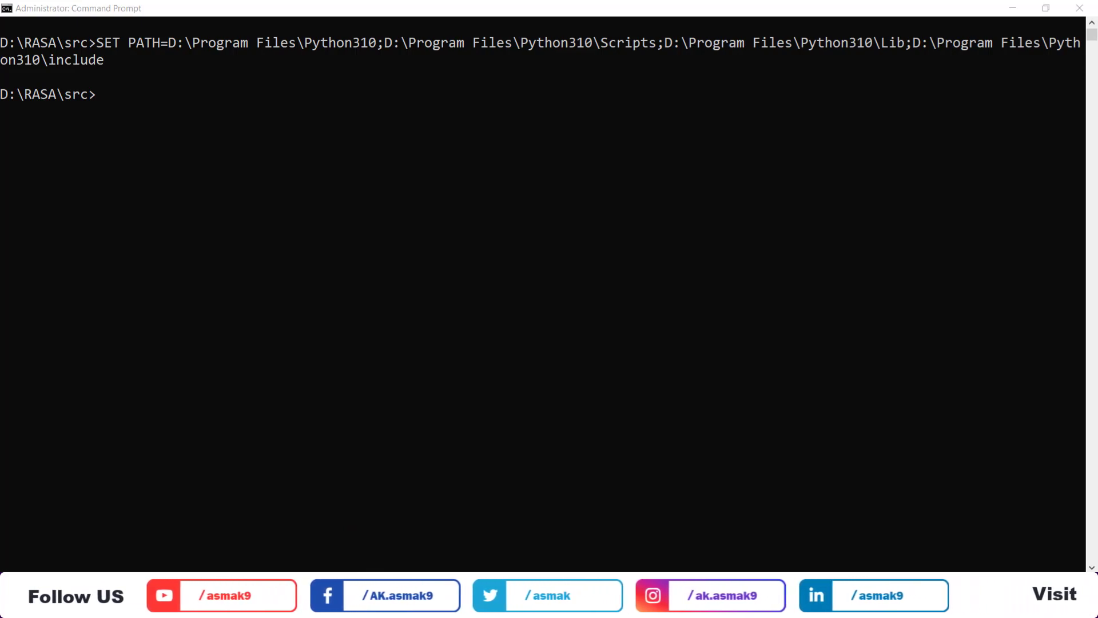
text(call python --version)
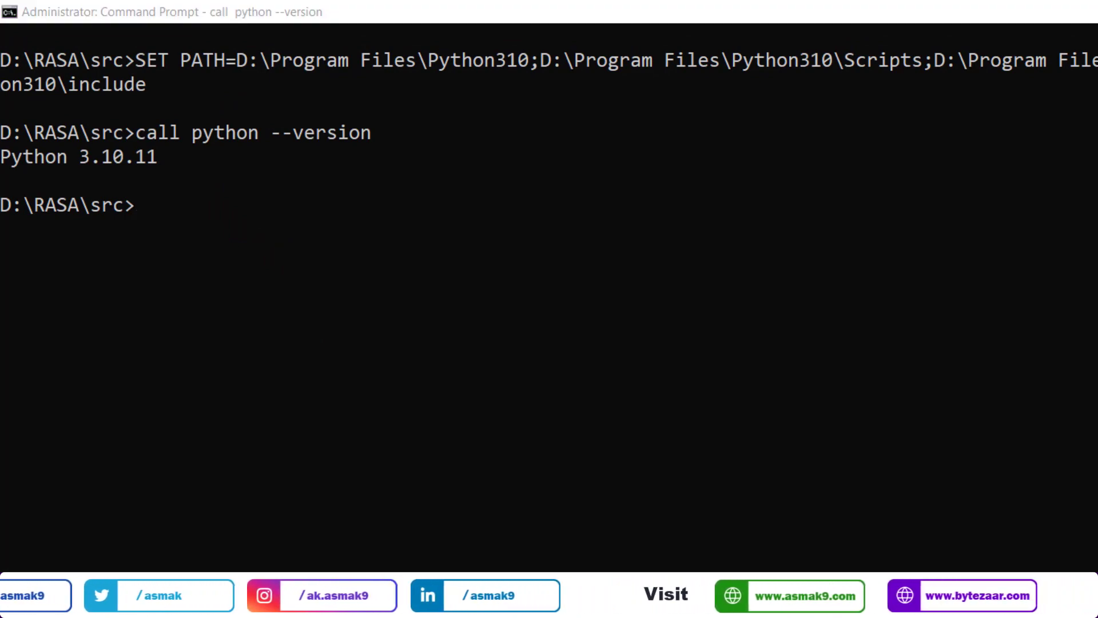
text(call python -m venv D:\RASA\virtual_env)
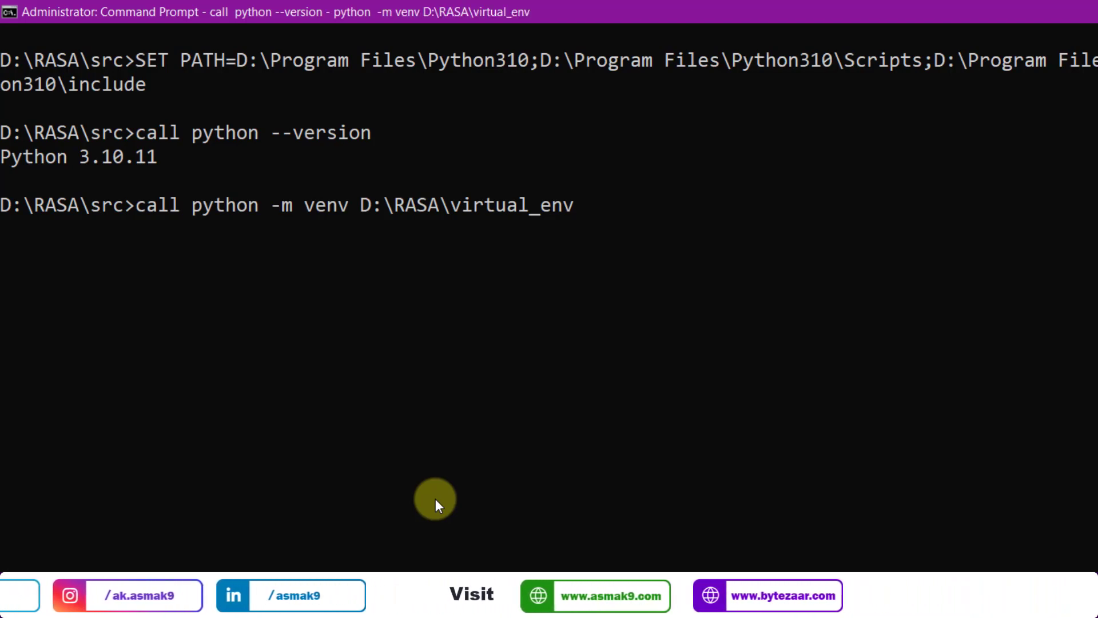
text(call D:\RASA\virtual_env\Scripts\activate.bat)
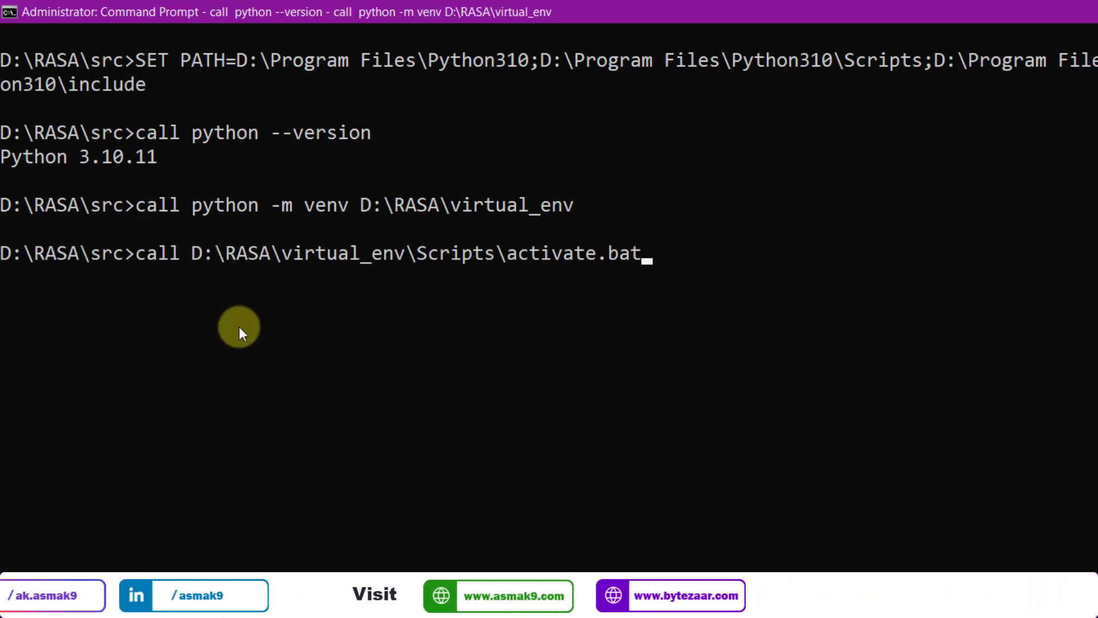
key(enter)
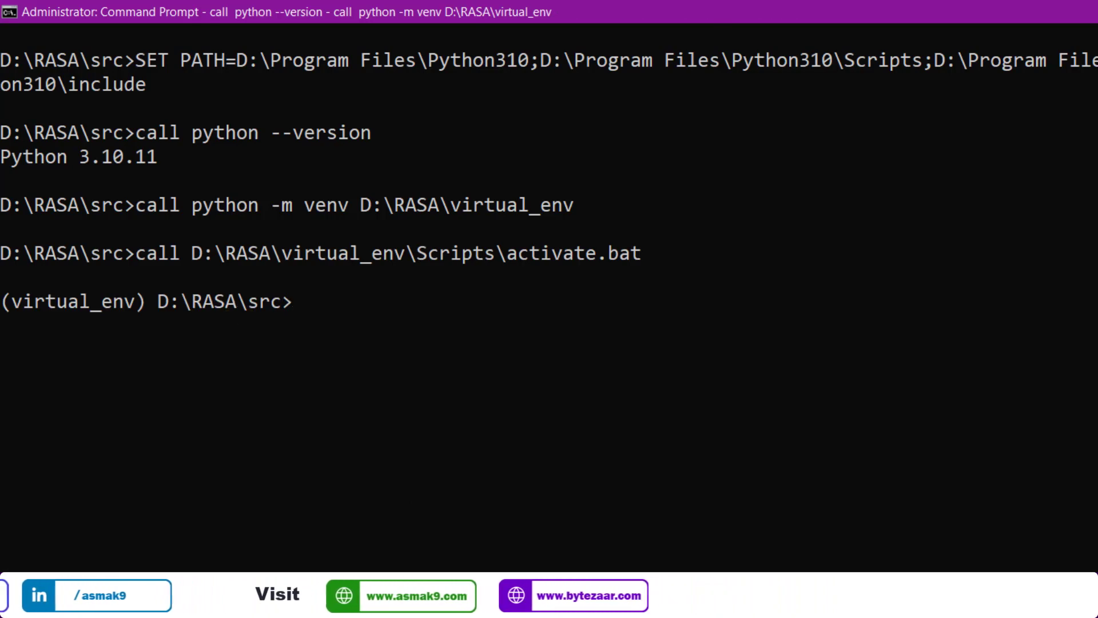
Step: Run 'rasa train', then start 'rasa shell' logging to log.txt
text(call python -m rasa train)
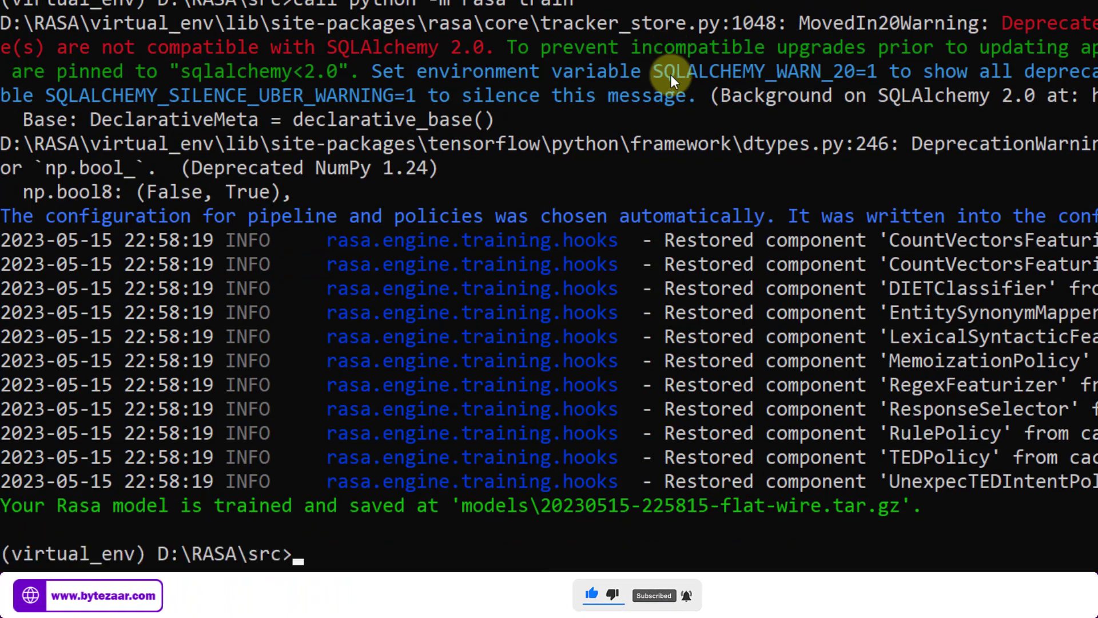
text(call python -m rasa shell --log-file log.txt)
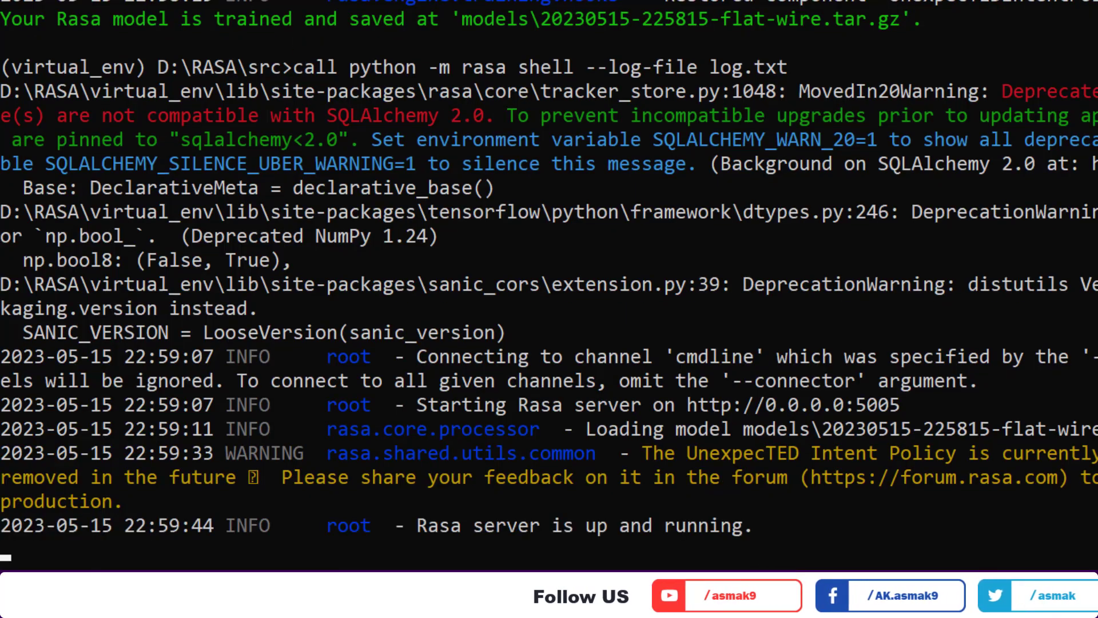
Step: Greet the bot, choose the 'super sad' option, and send 'I am still sad'
text(Sla)
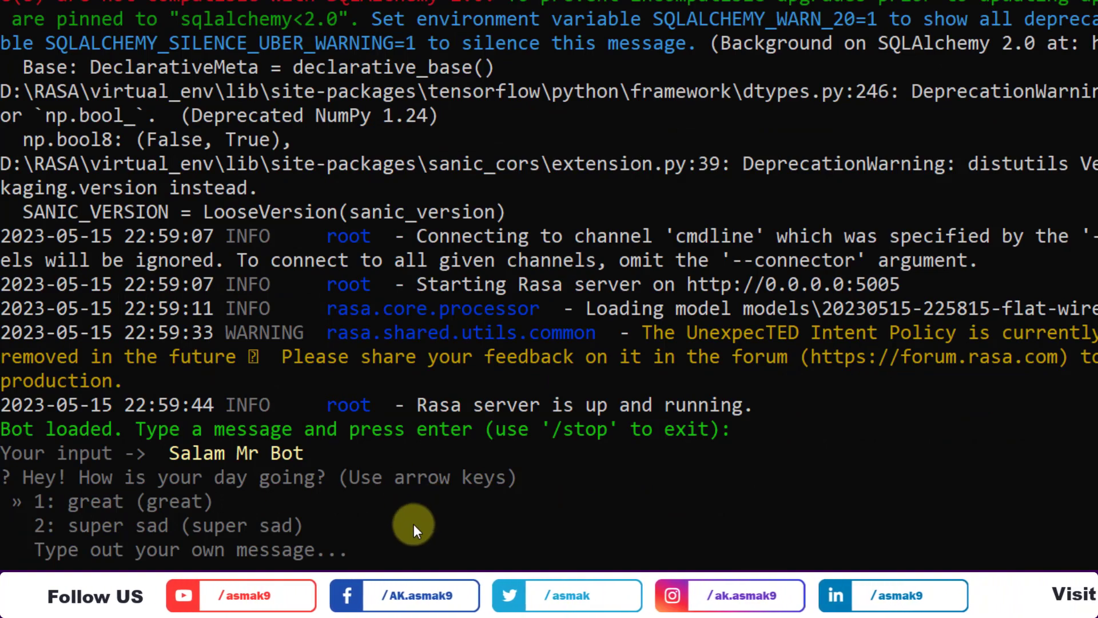
key(Down)
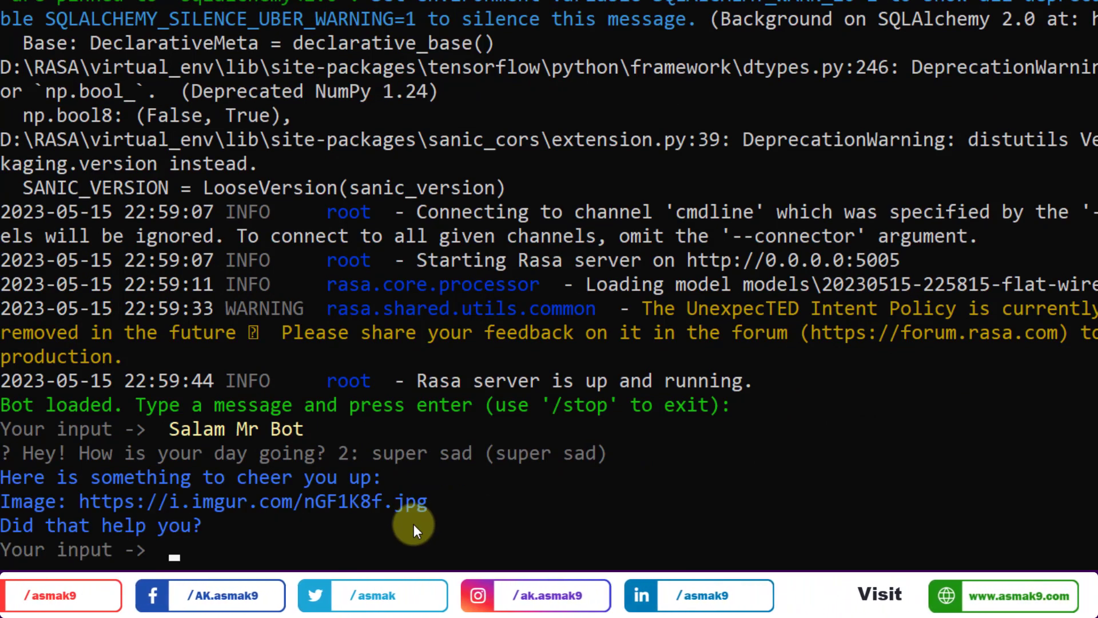
text(I am still)
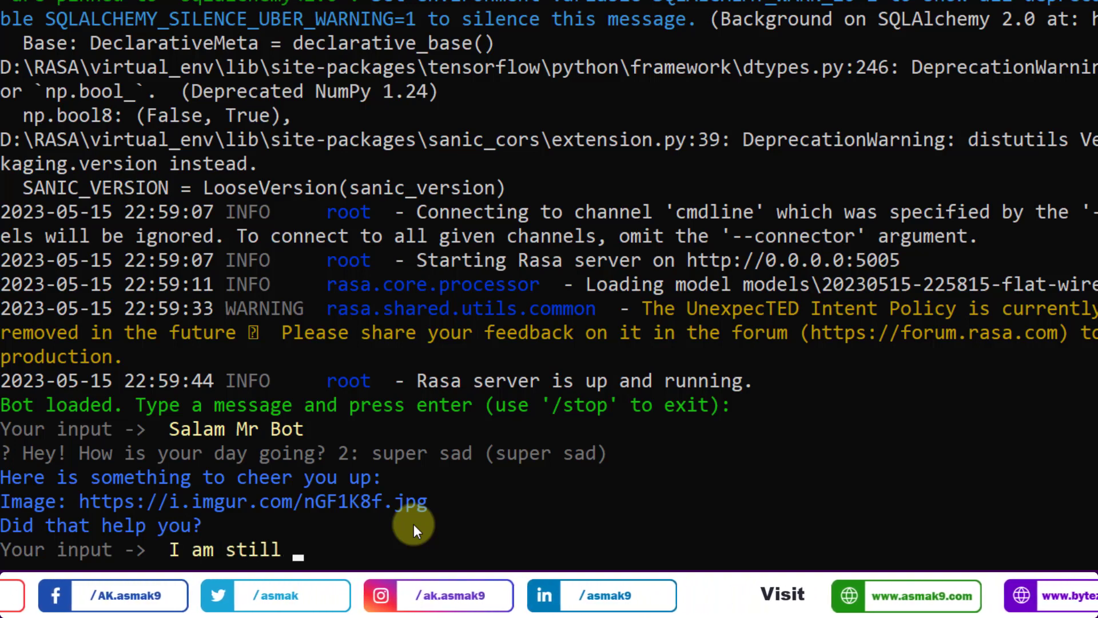
text(sad)
text(ok)
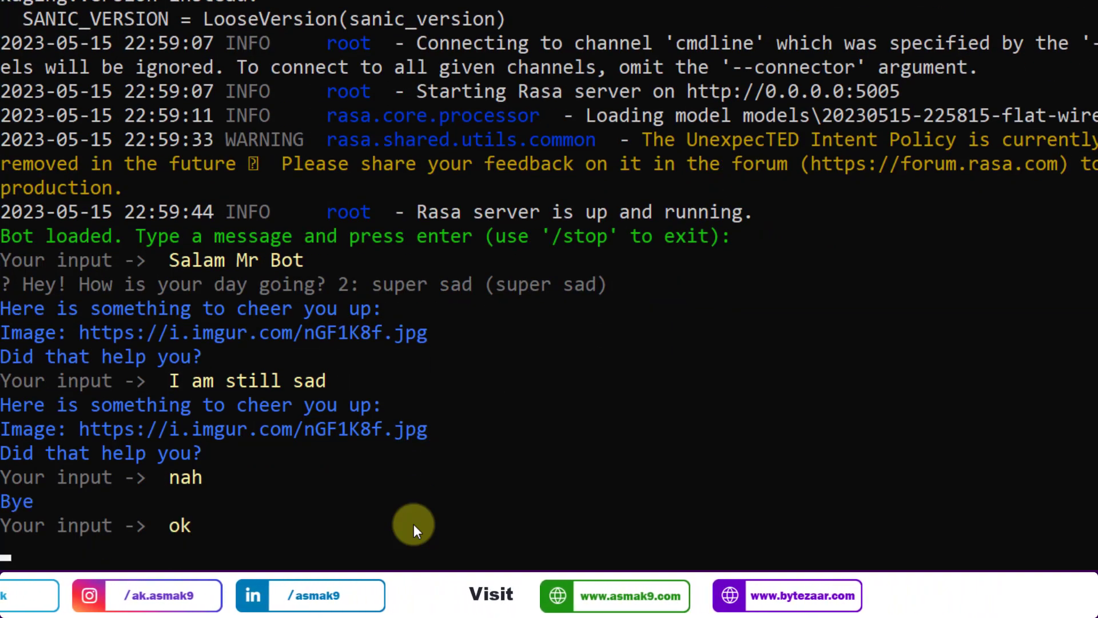
Step: Send 'i am angry', 'I am sad', 'lolz' and 'aoa' to the bot
text(i am angry)
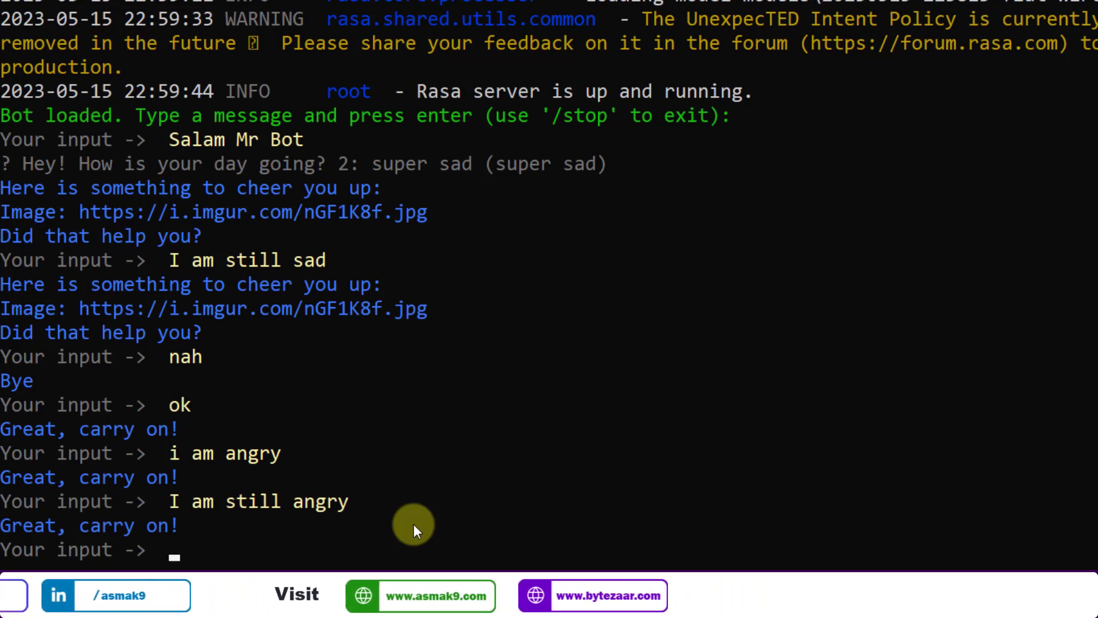
text(I am sad)
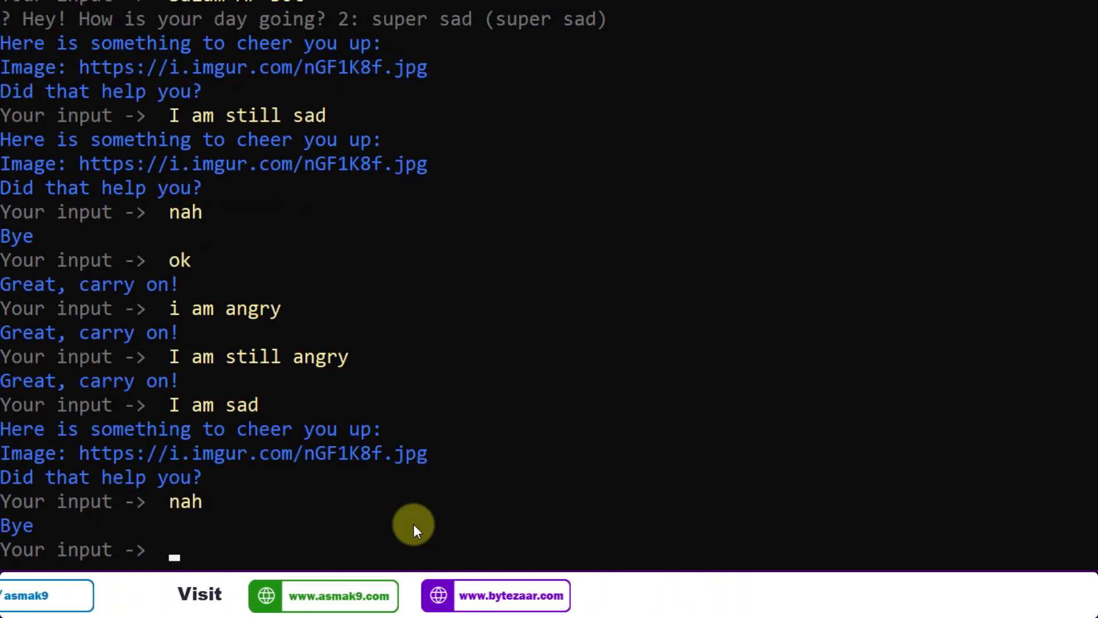
text(lolz)
text(bye)
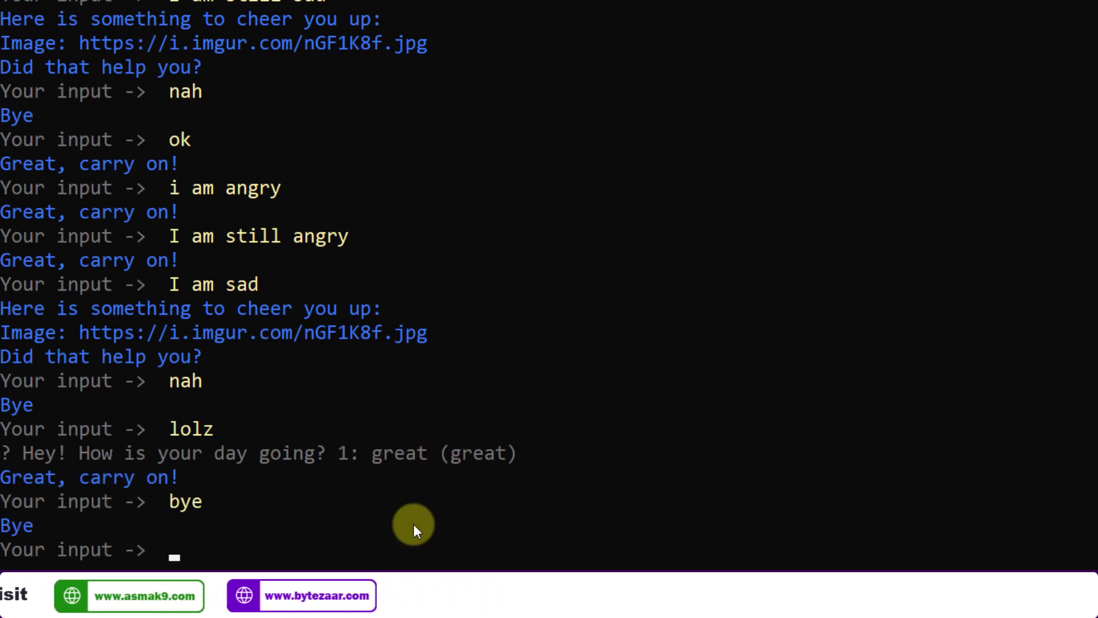
text(aoa)
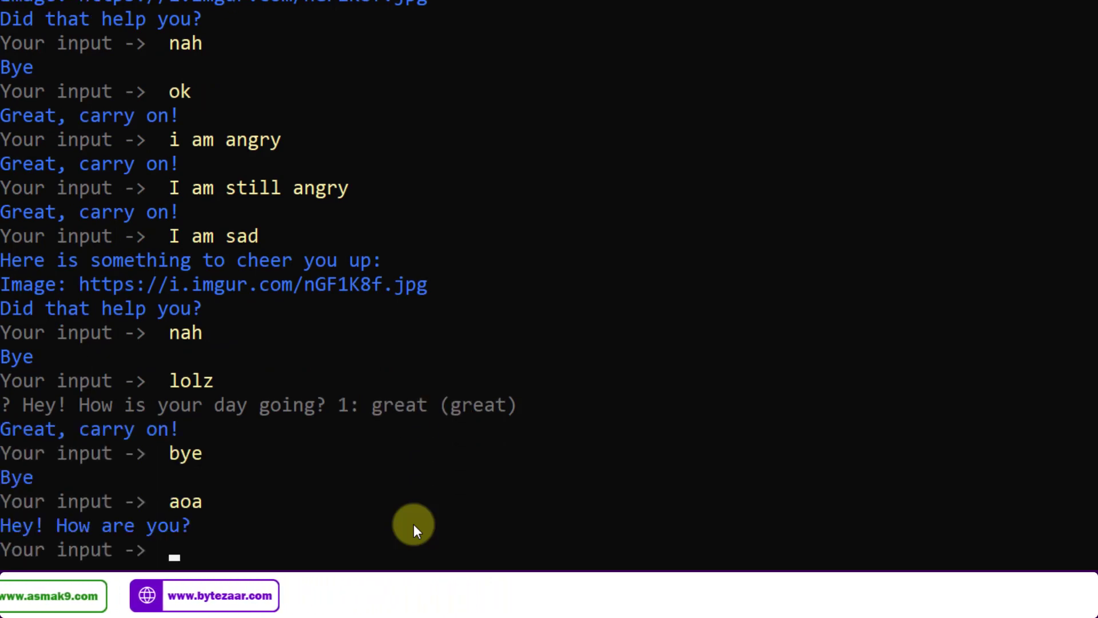